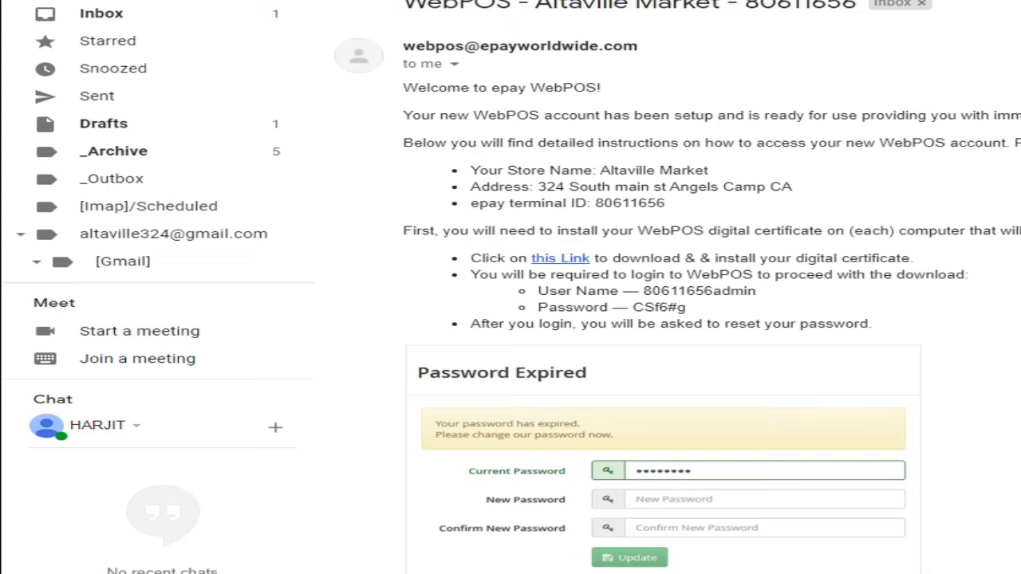
pyautogui.moveTo(1013, 535)
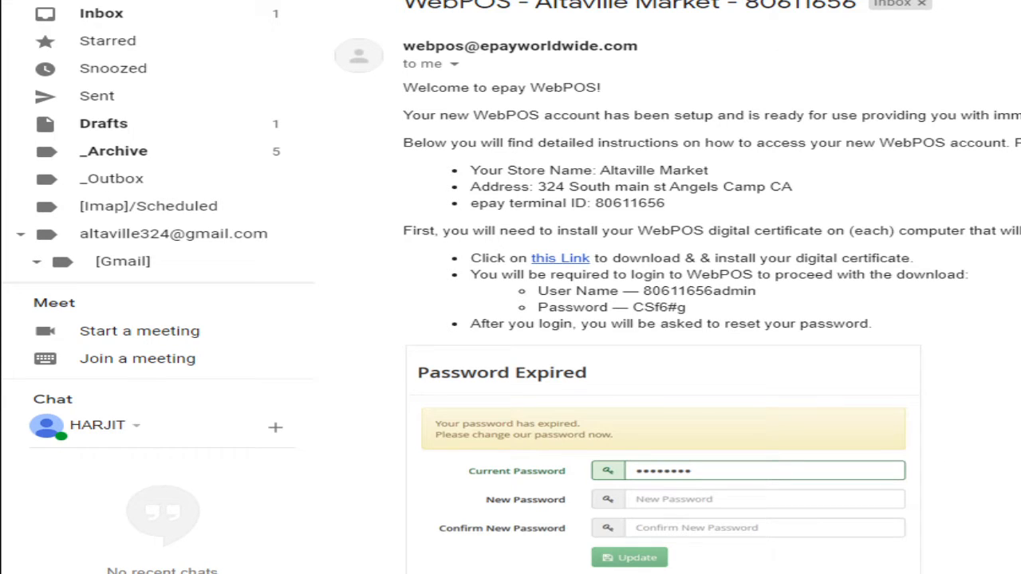
pyautogui.moveTo(815, 195)
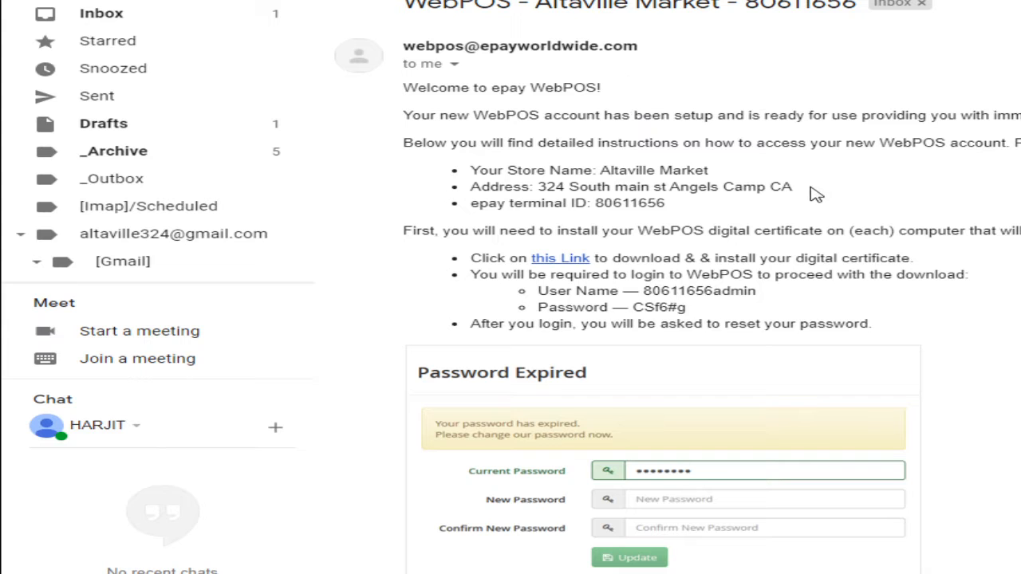
pyautogui.moveTo(718, 136)
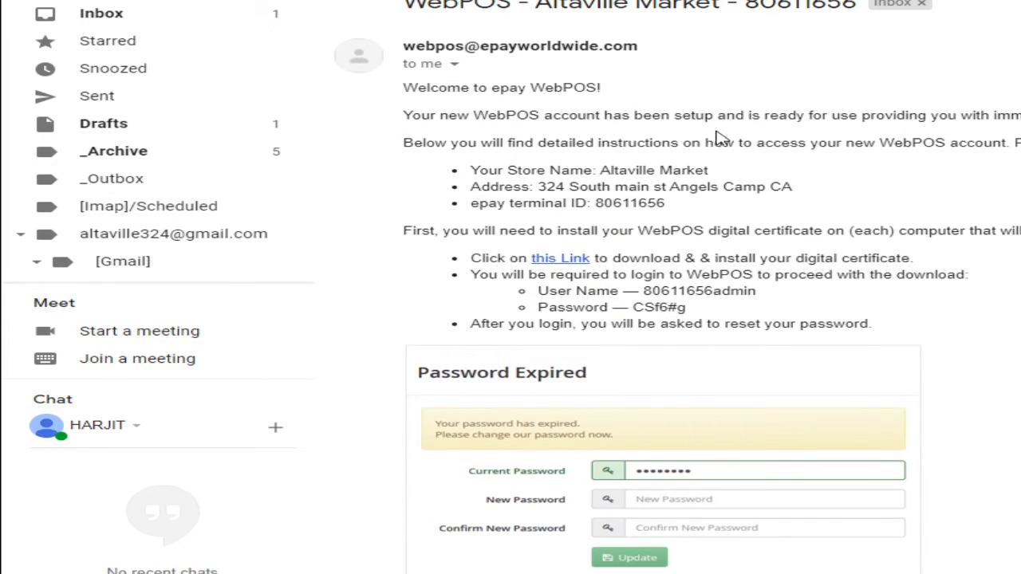
pyautogui.moveTo(567, 131)
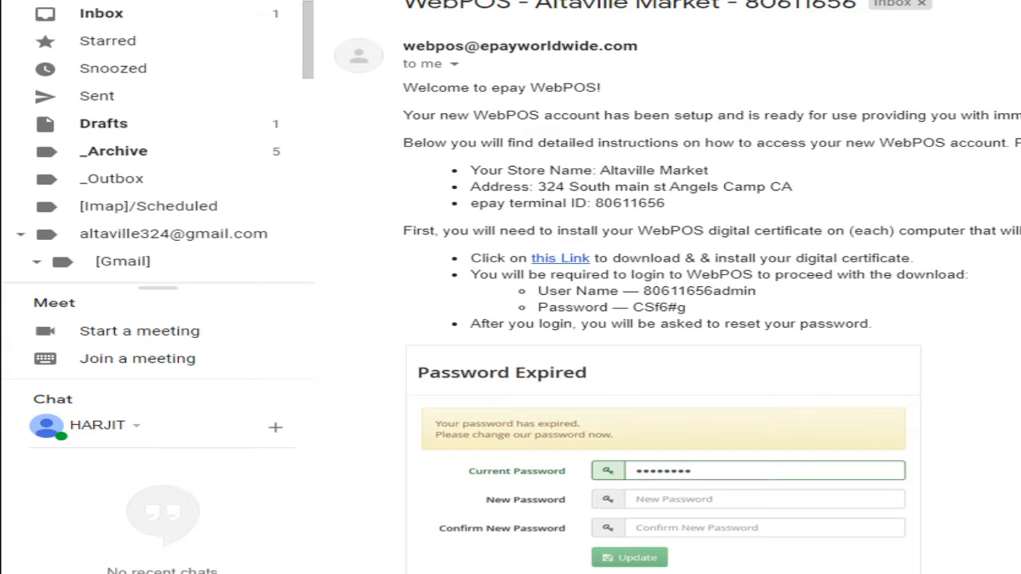
pyautogui.moveTo(623, 33)
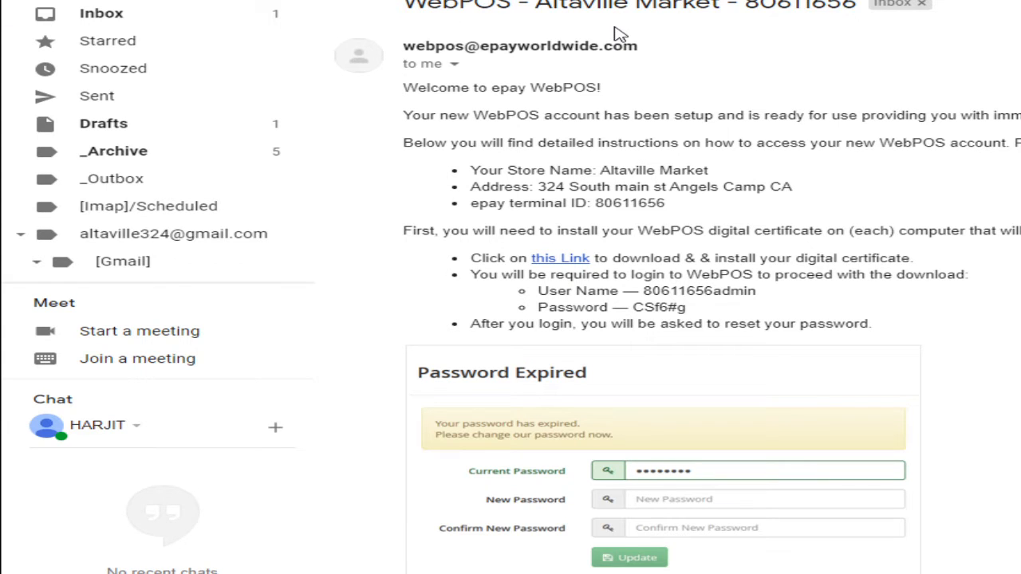
pyautogui.moveTo(399, 6)
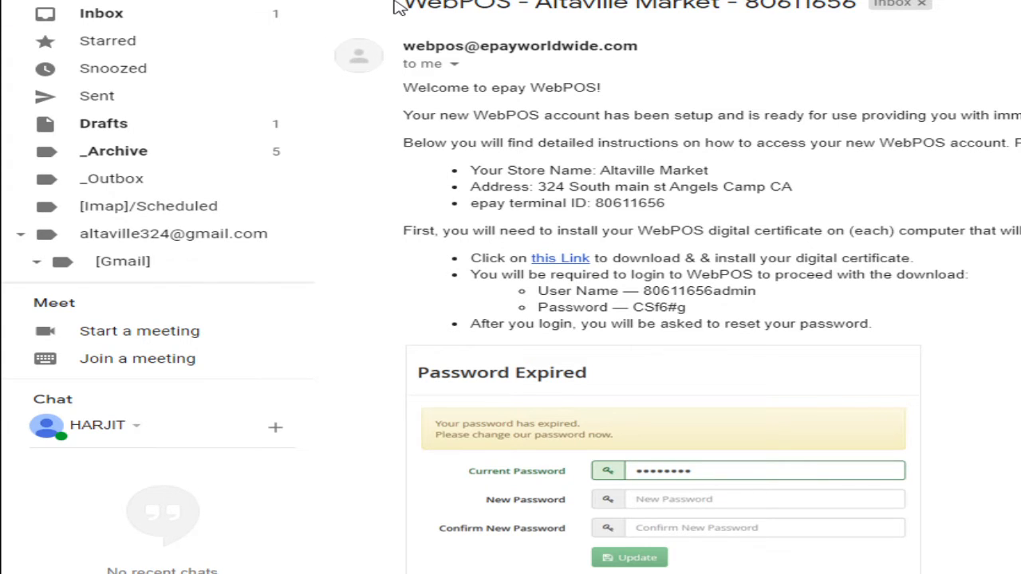
pyautogui.moveTo(762, 22)
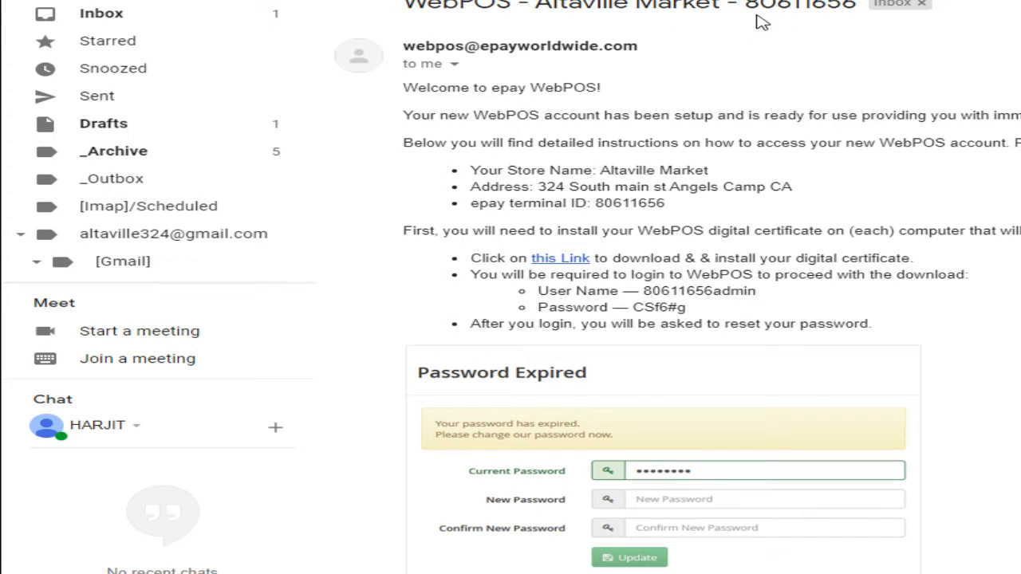
pyautogui.moveTo(960, 26)
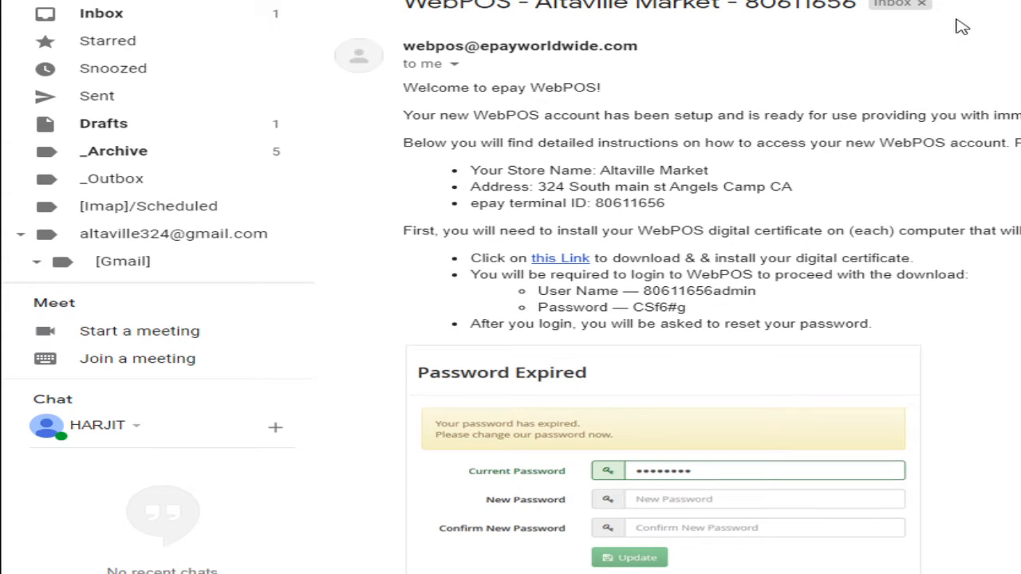
pyautogui.moveTo(412, 110)
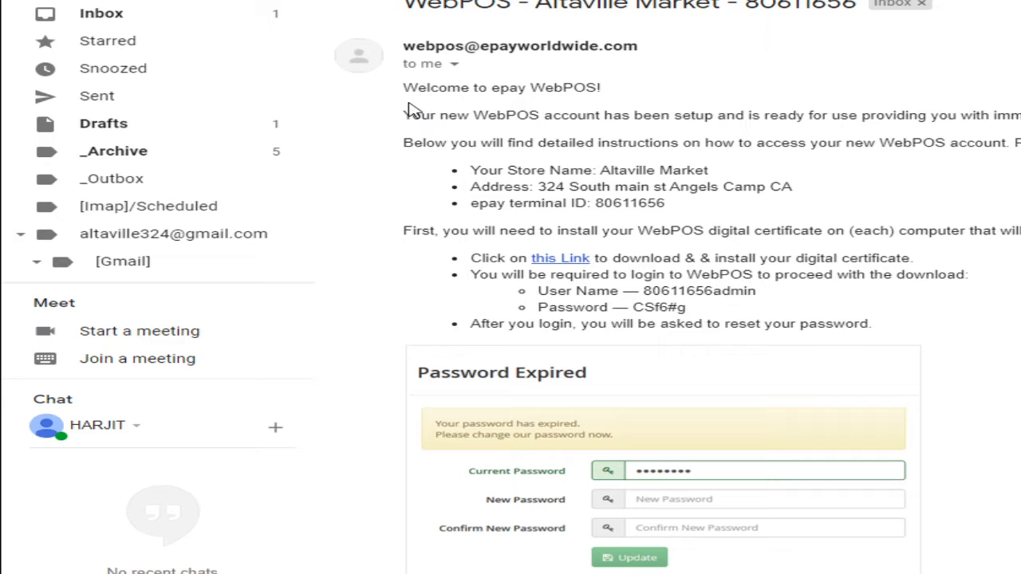
pyautogui.moveTo(412, 94)
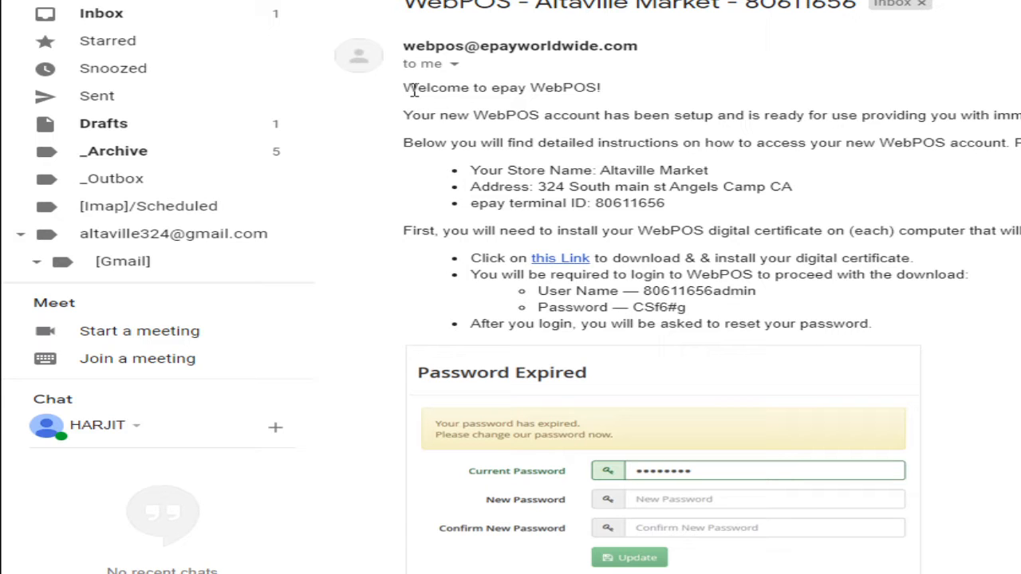
pyautogui.moveTo(756, 319)
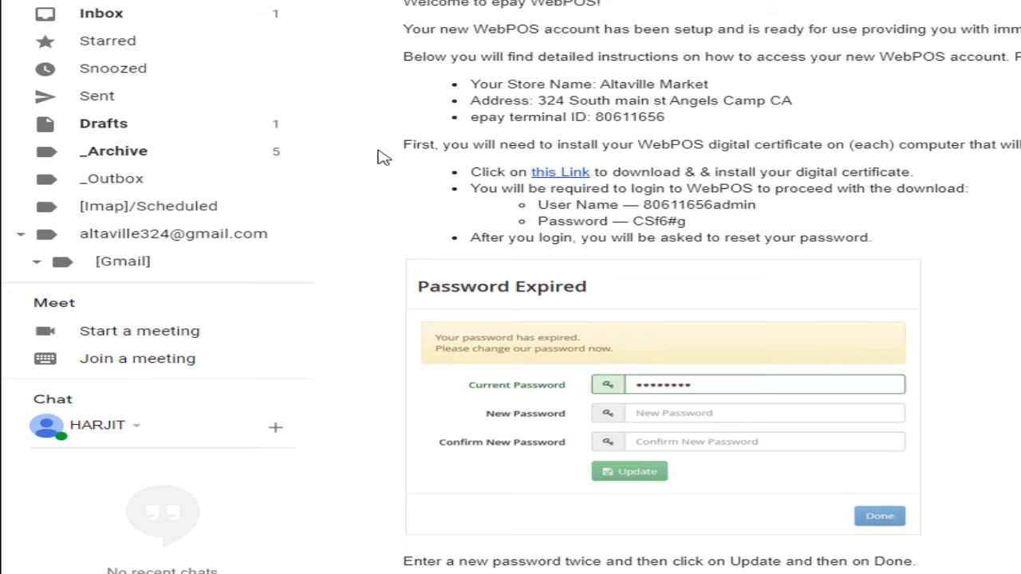
pyautogui.moveTo(638, 163)
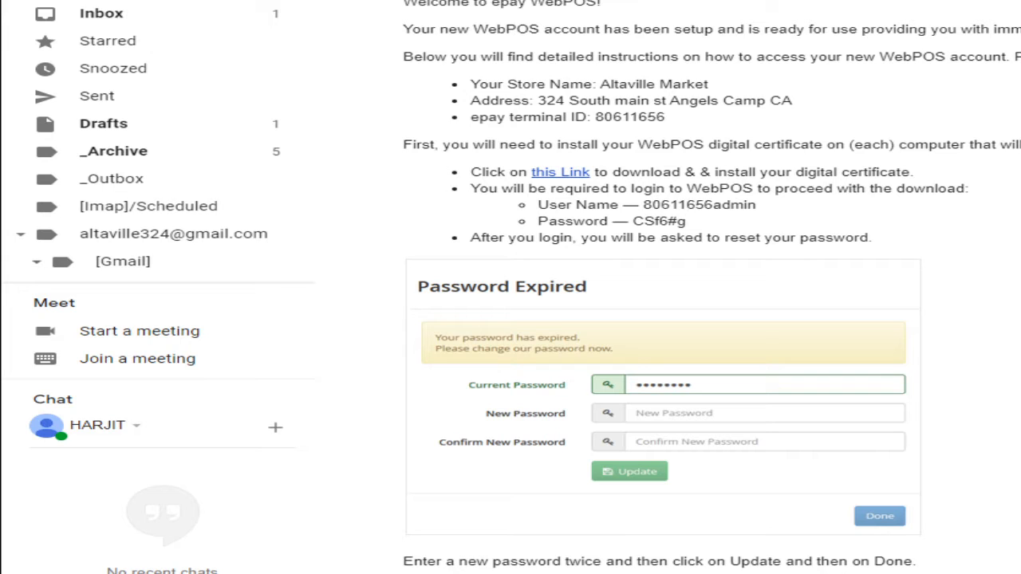
pyautogui.moveTo(560, 172)
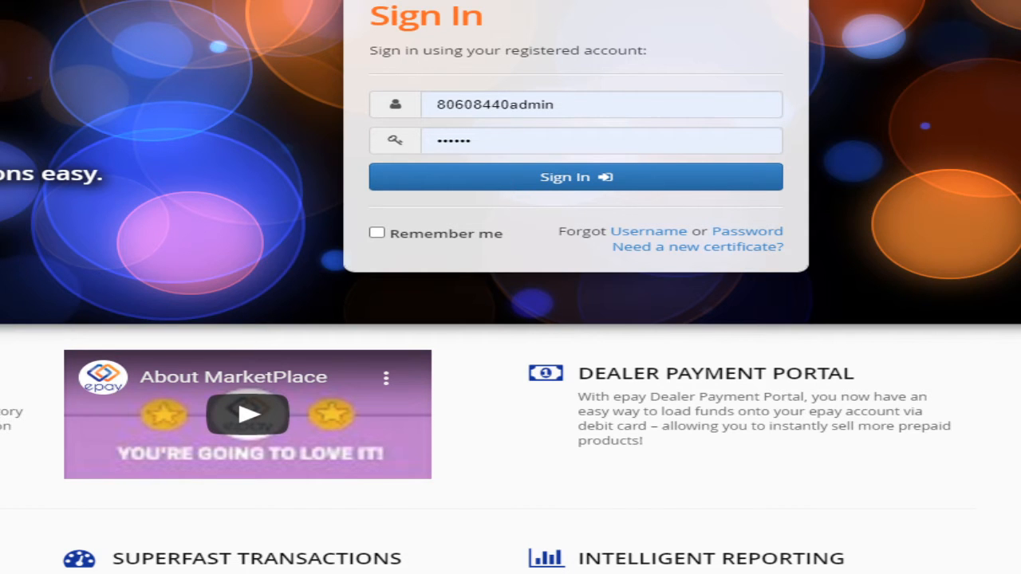
pyautogui.click(574, 175)
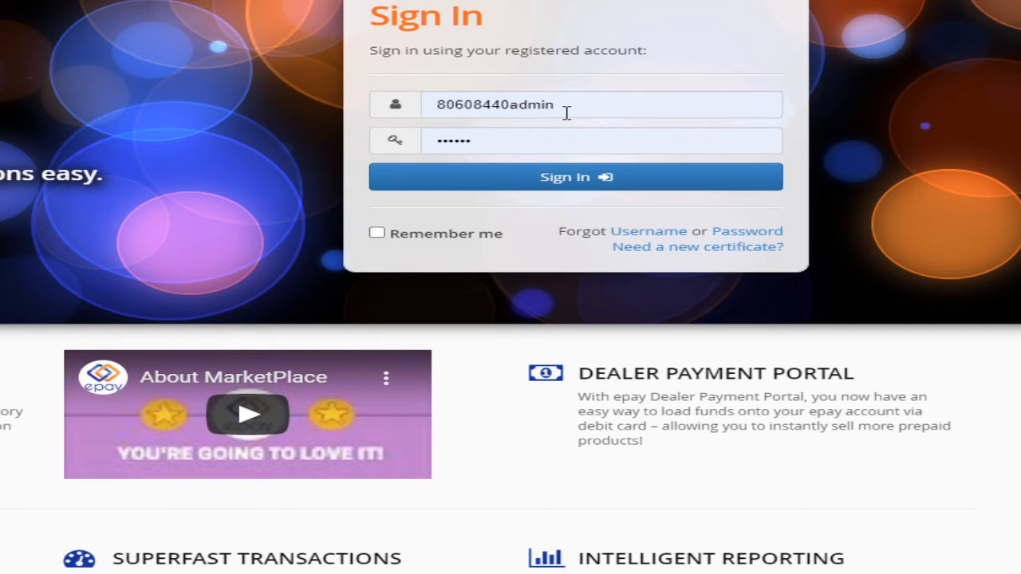
pyautogui.write('80611656admin')
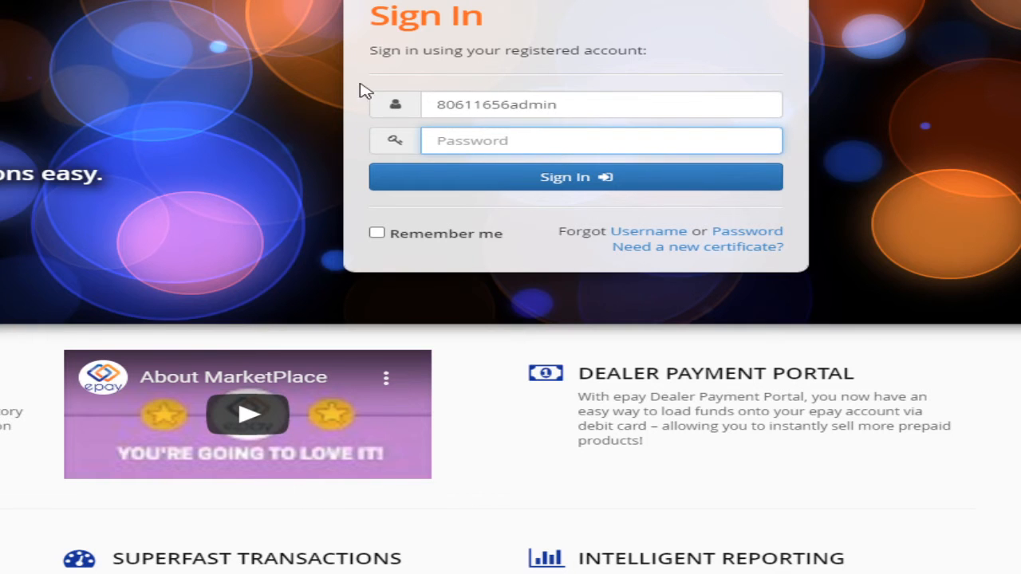
pyautogui.write('••••••')
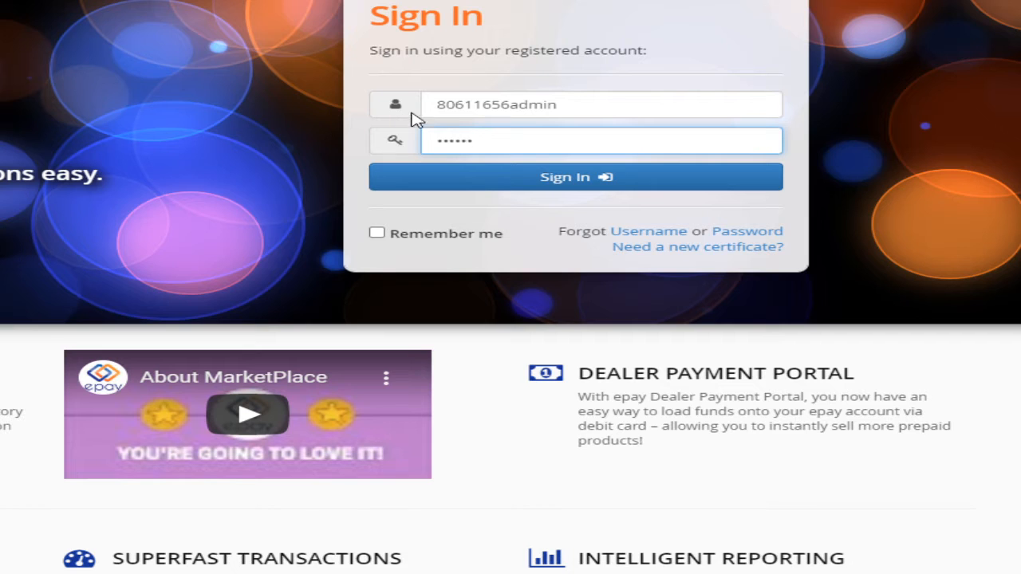
pyautogui.click(574, 176)
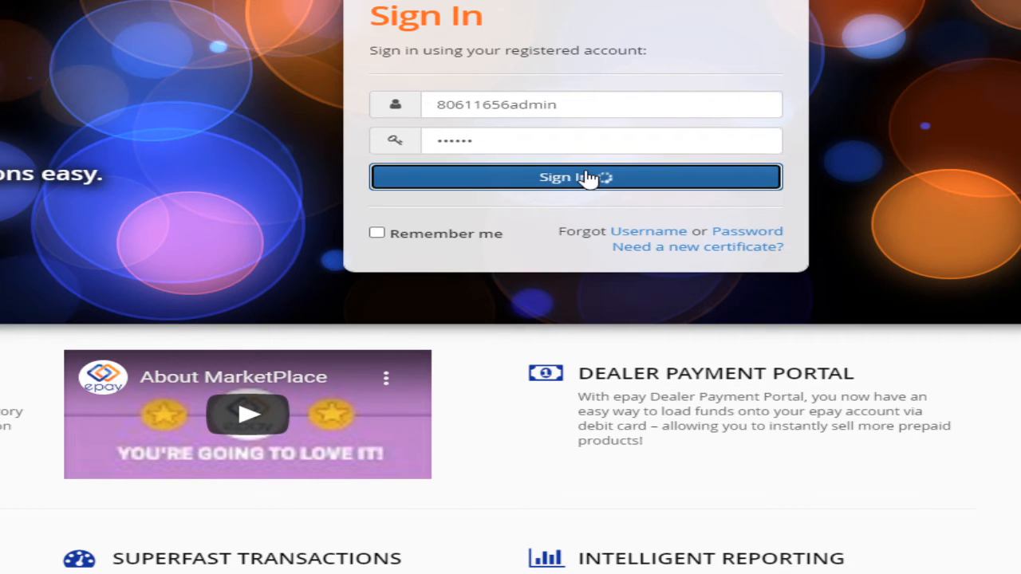
pyautogui.click(575, 175)
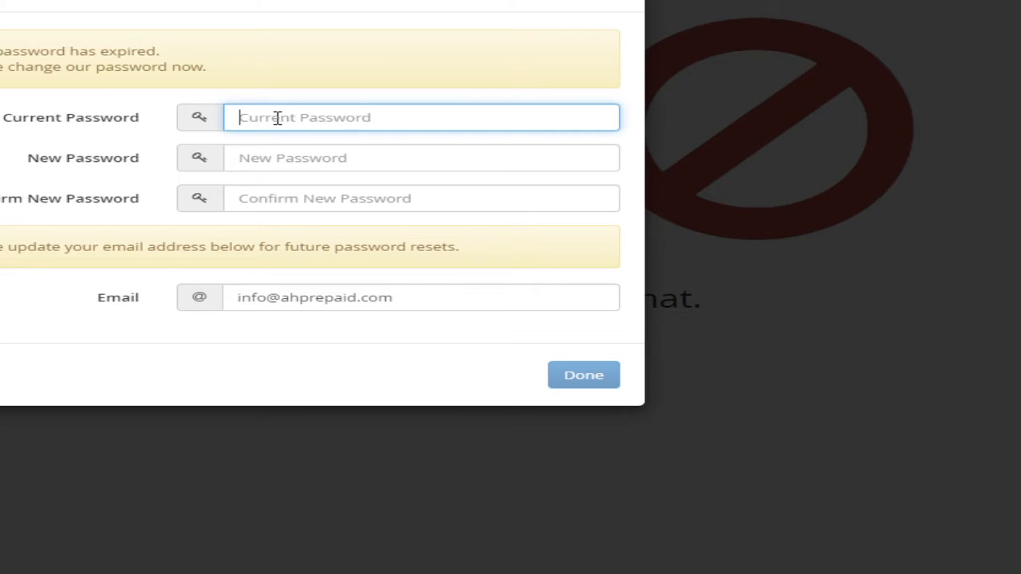
pyautogui.write('••••••')
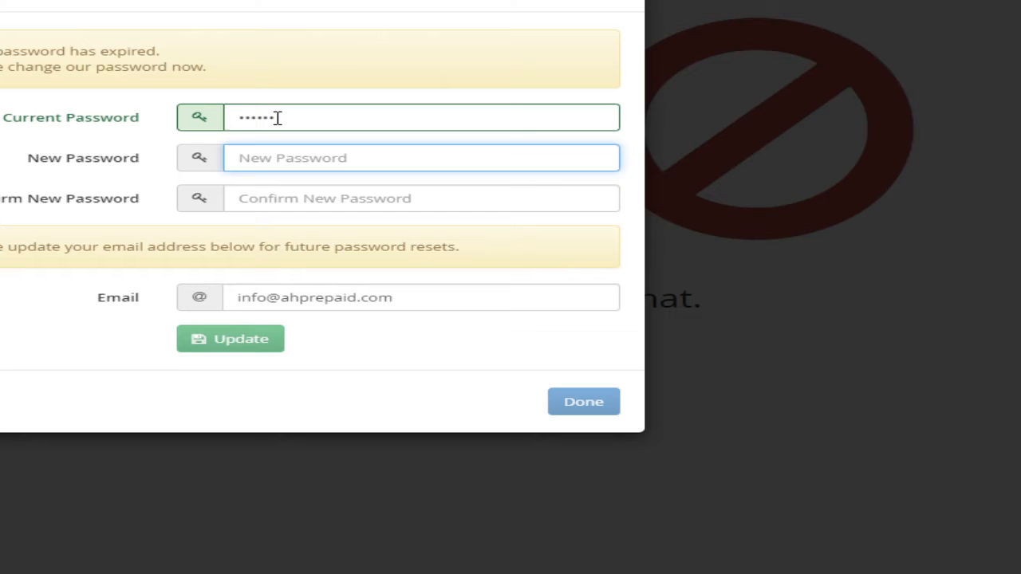
pyautogui.write('•')
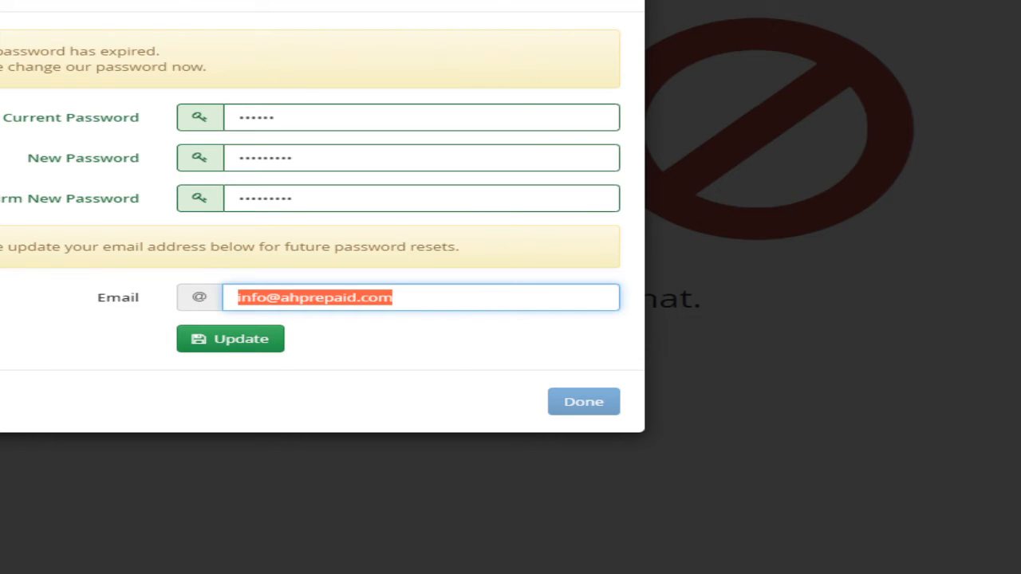
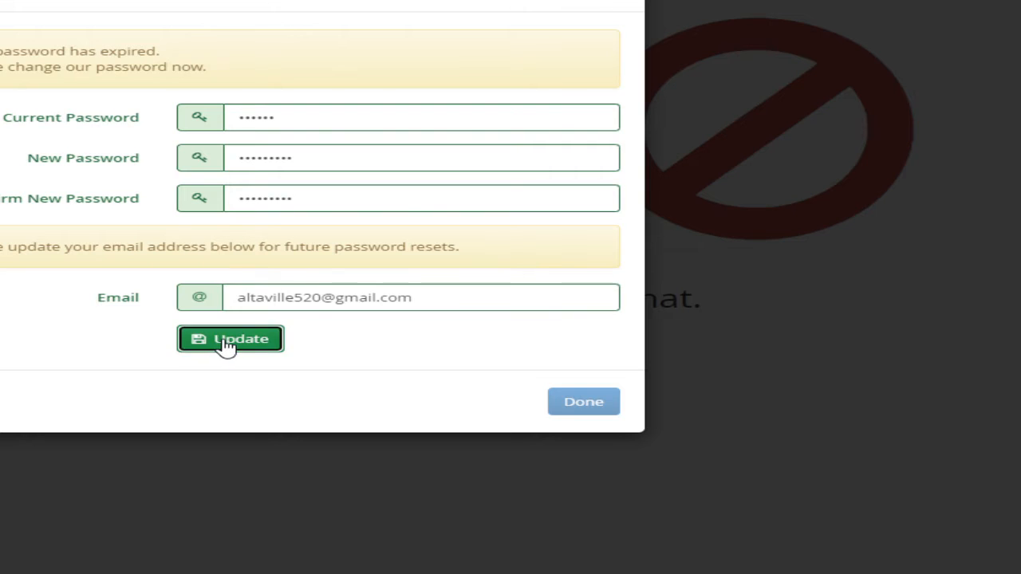
pyautogui.click(229, 338)
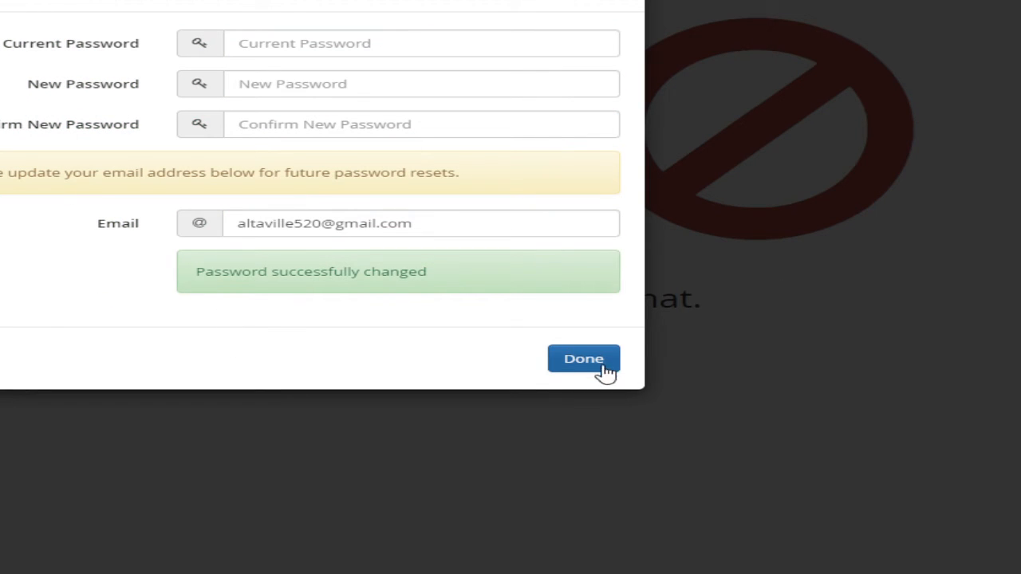
pyautogui.click(584, 357)
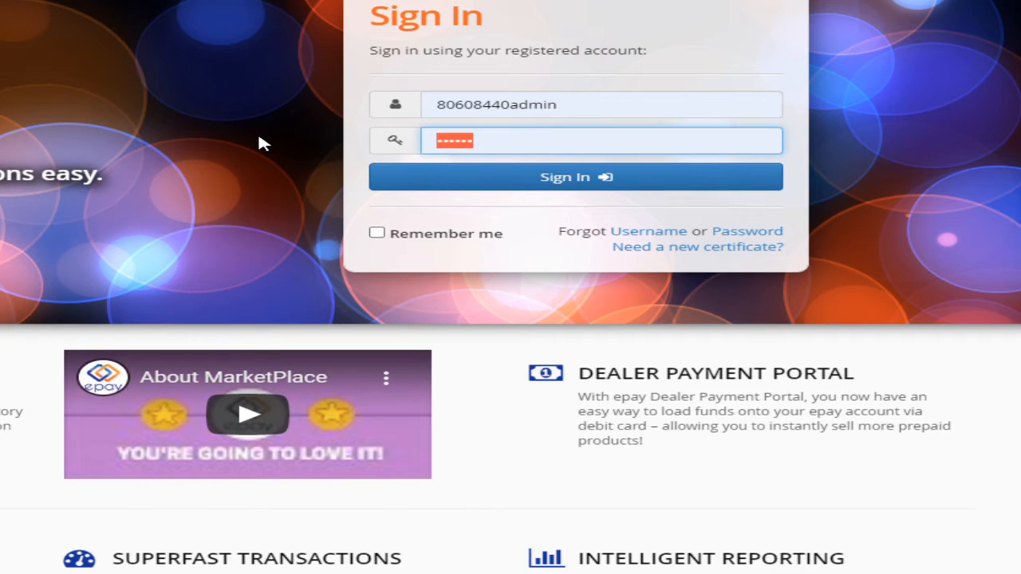
pyautogui.write('••••')
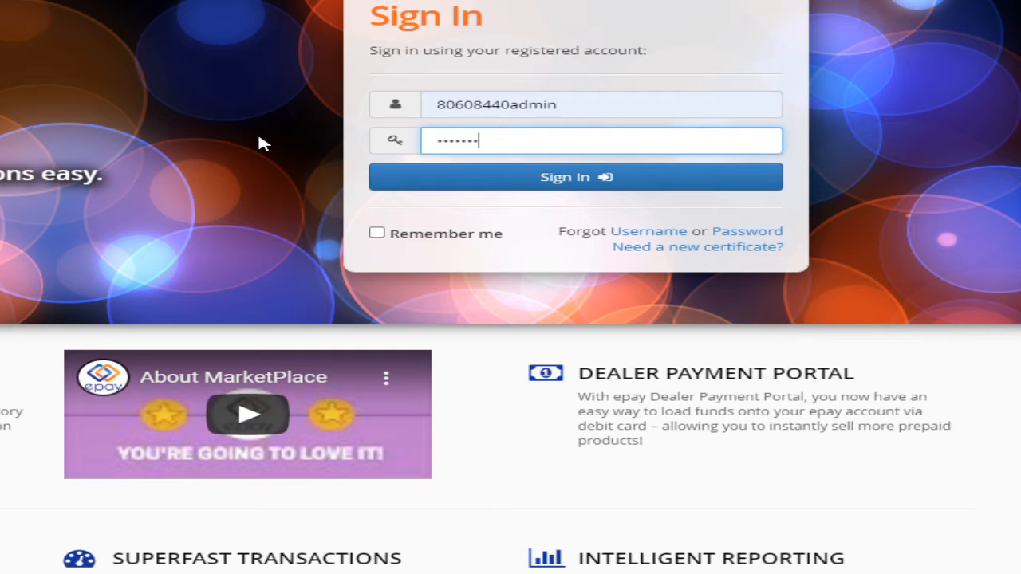
pyautogui.write('•')
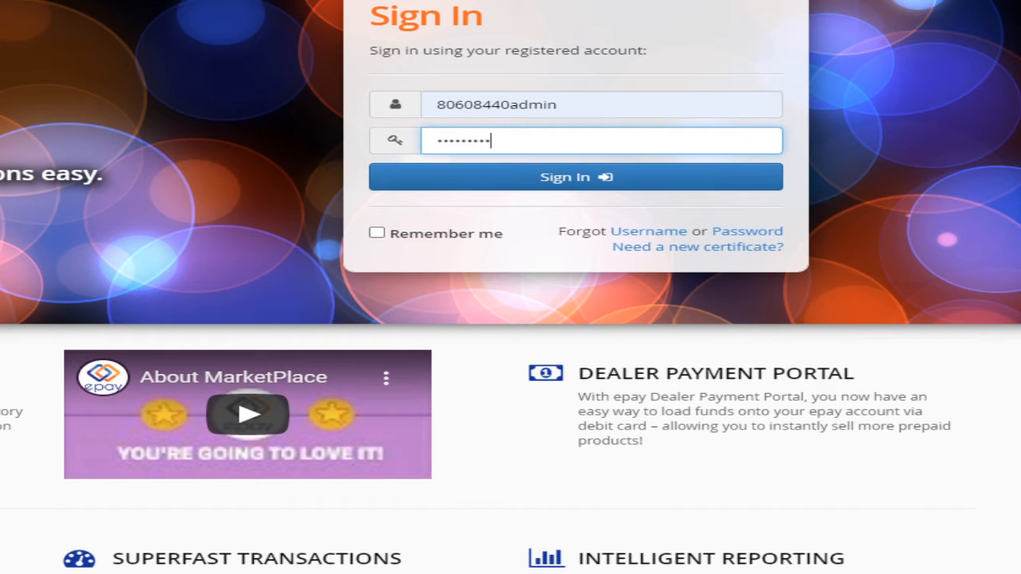
pyautogui.click(574, 176)
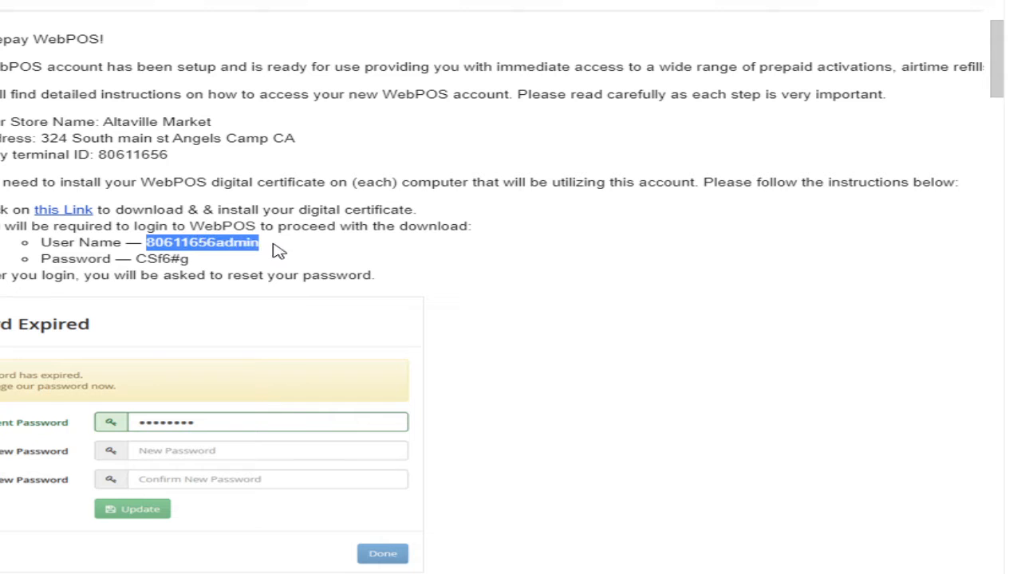
pyautogui.moveTo(294, 265)
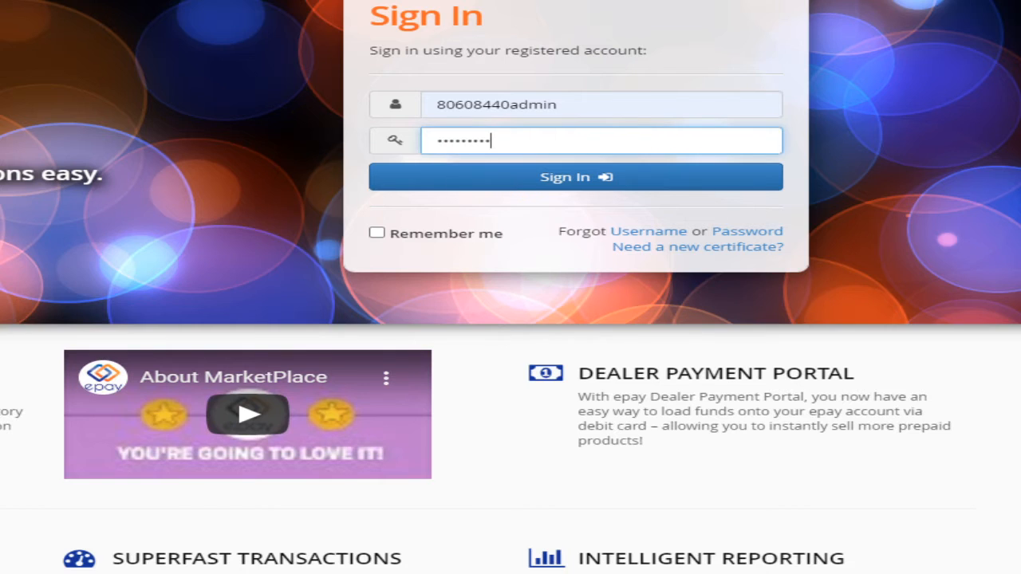
pyautogui.click(575, 175)
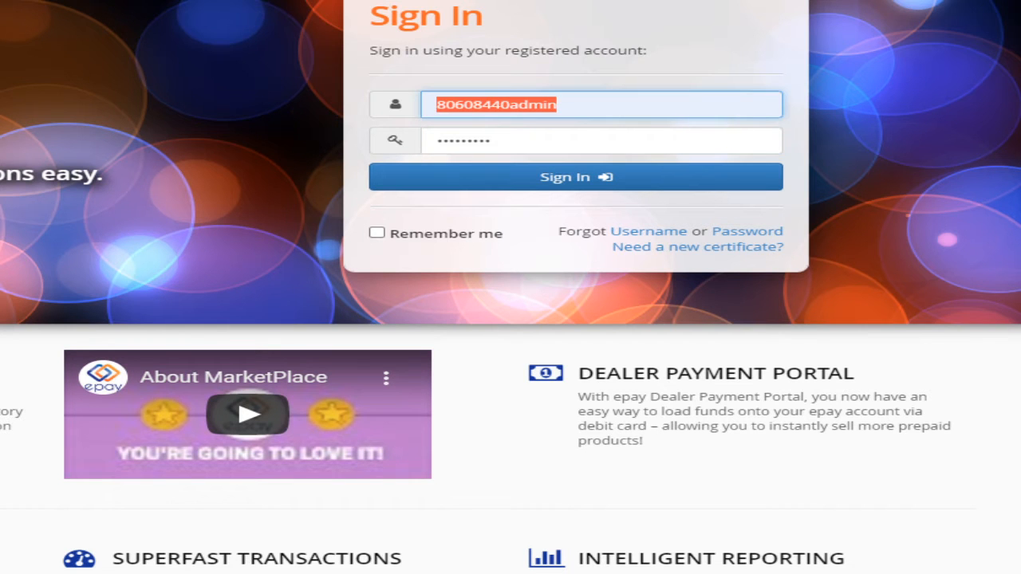
pyautogui.write('80611656admin')
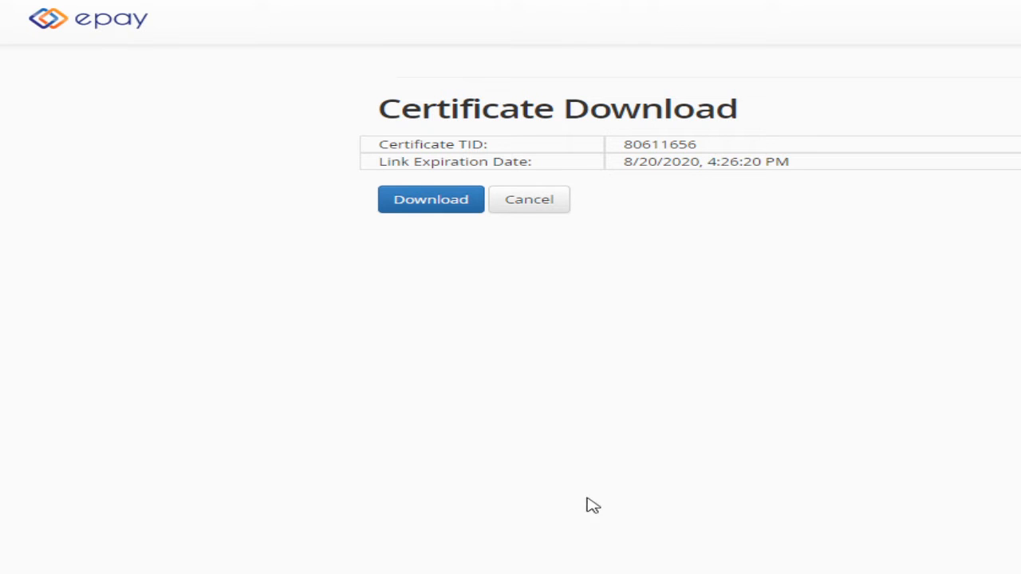
pyautogui.click(431, 199)
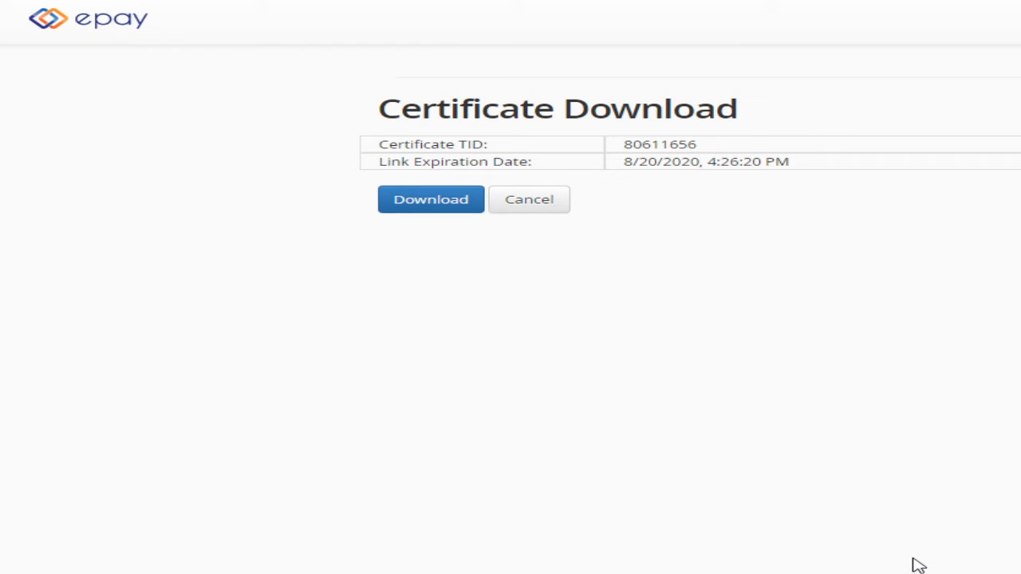
pyautogui.moveTo(447, 375)
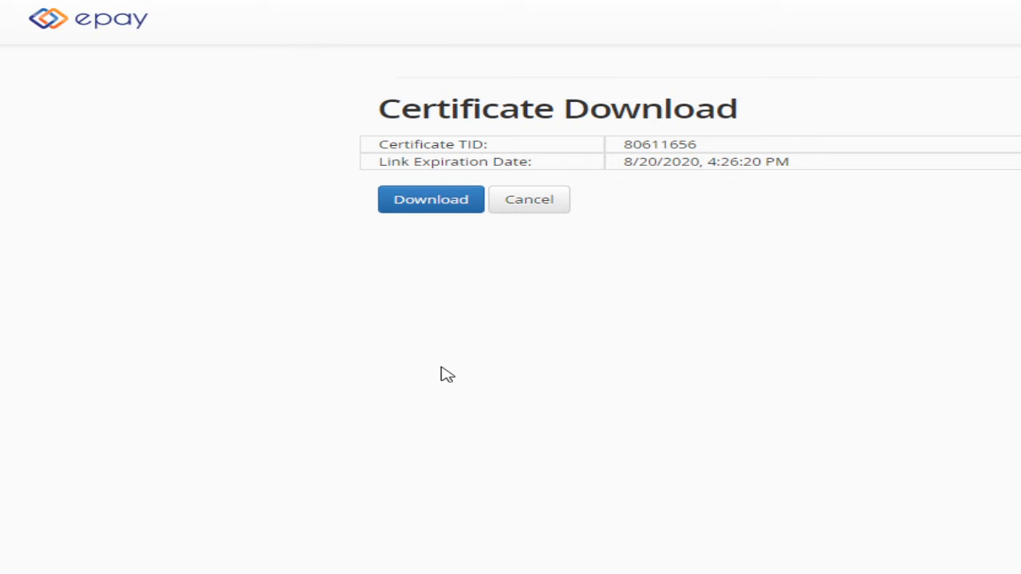
pyautogui.moveTo(951, 421)
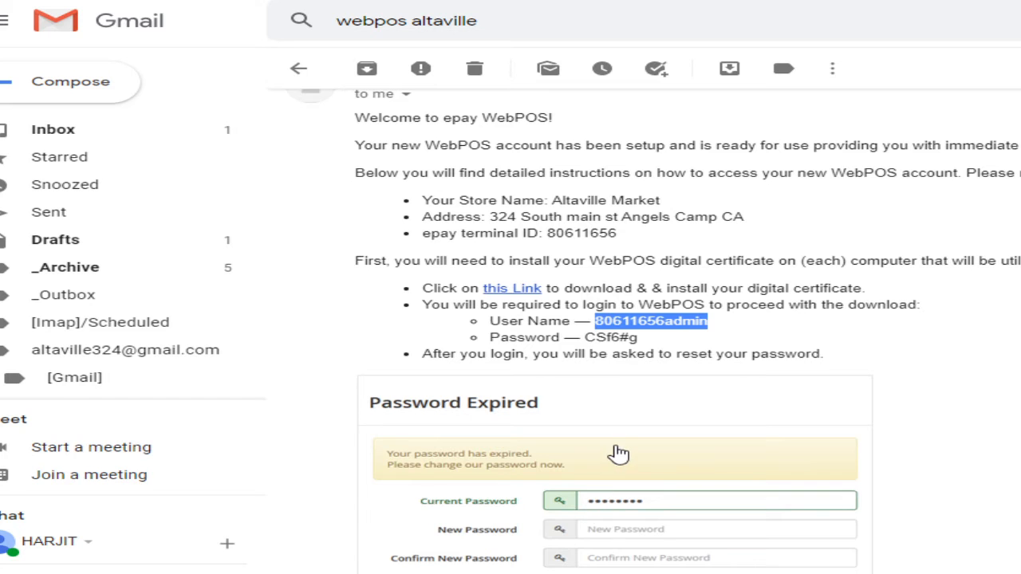
pyautogui.scroll(-3)
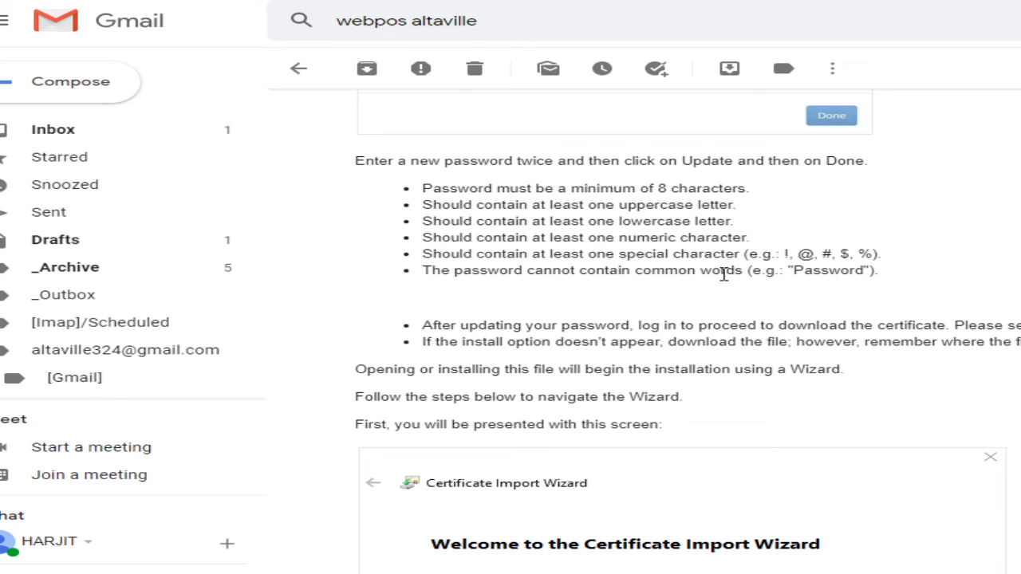
pyautogui.moveTo(843, 278)
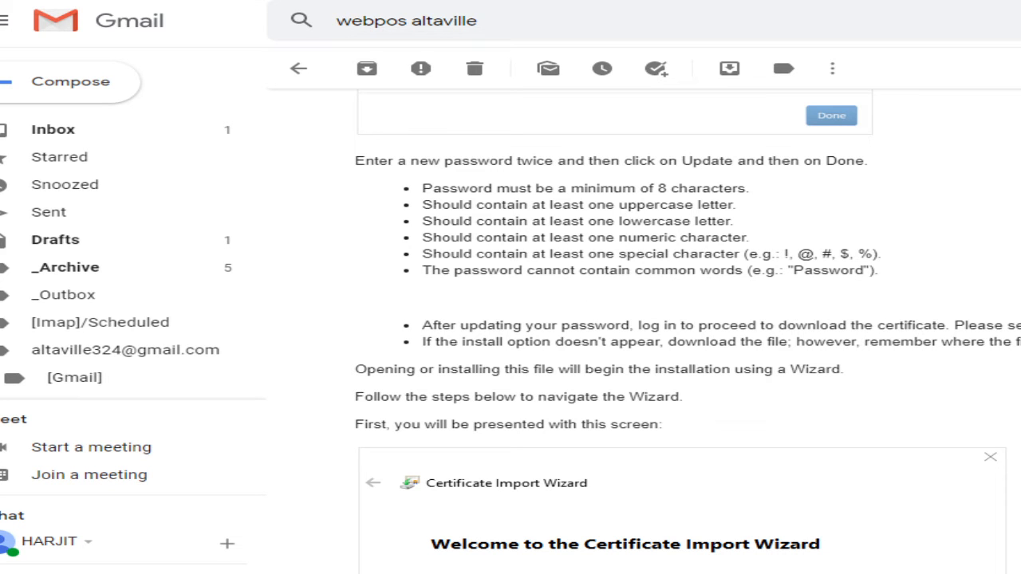
pyautogui.scroll(-3)
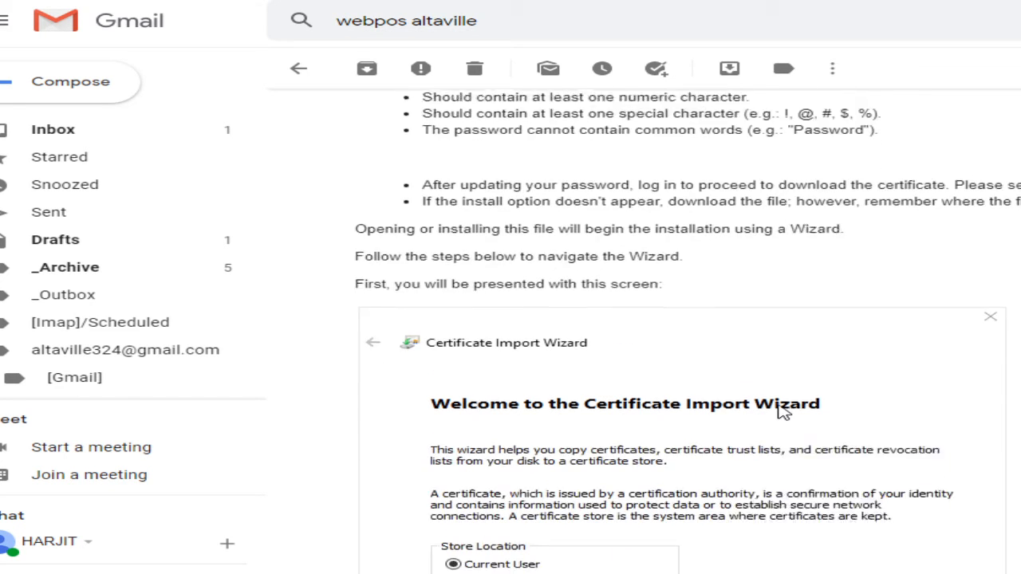
pyautogui.scroll(-3)
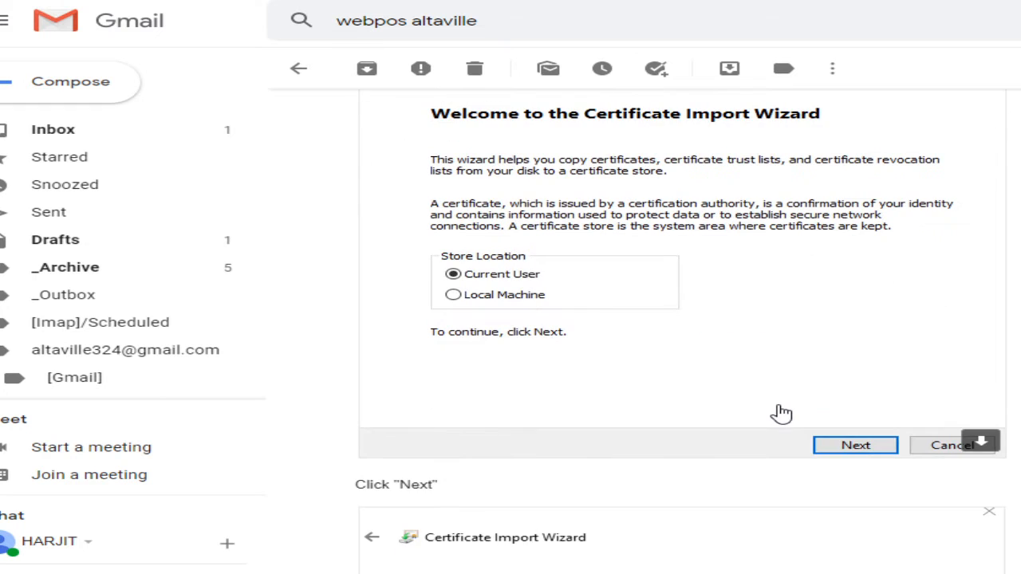
pyautogui.click(855, 445)
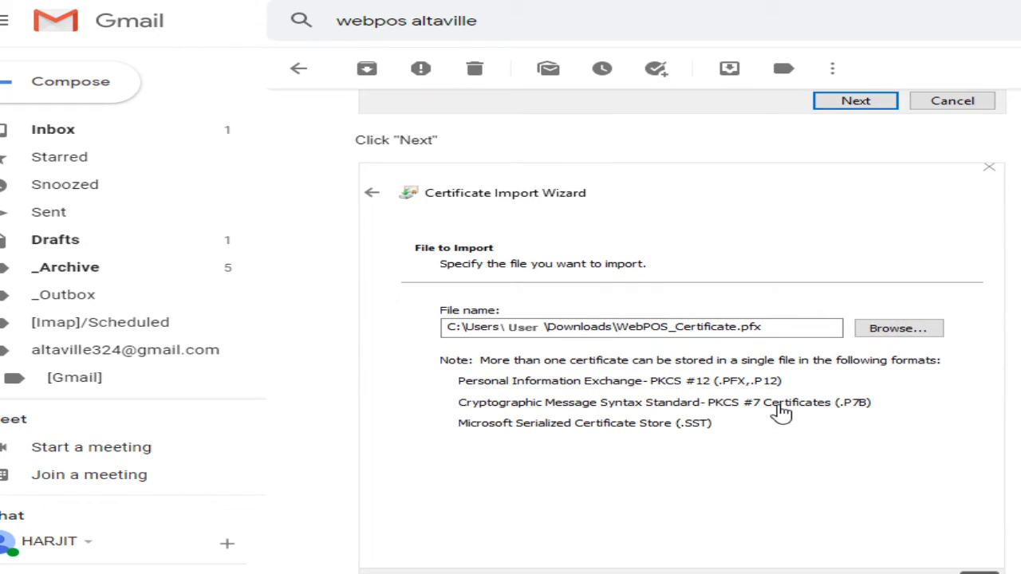
pyautogui.click(855, 101)
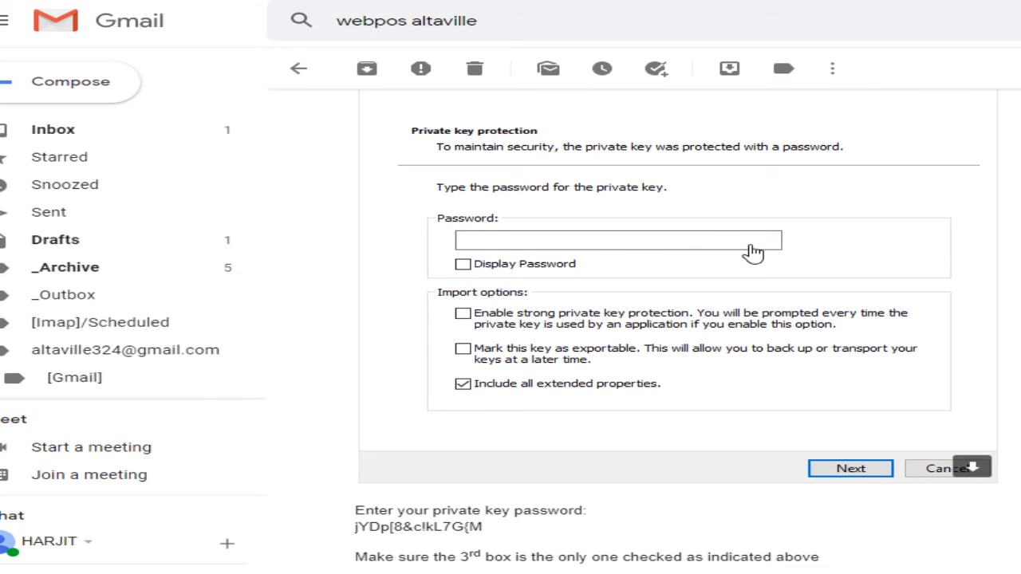
pyautogui.moveTo(565, 423)
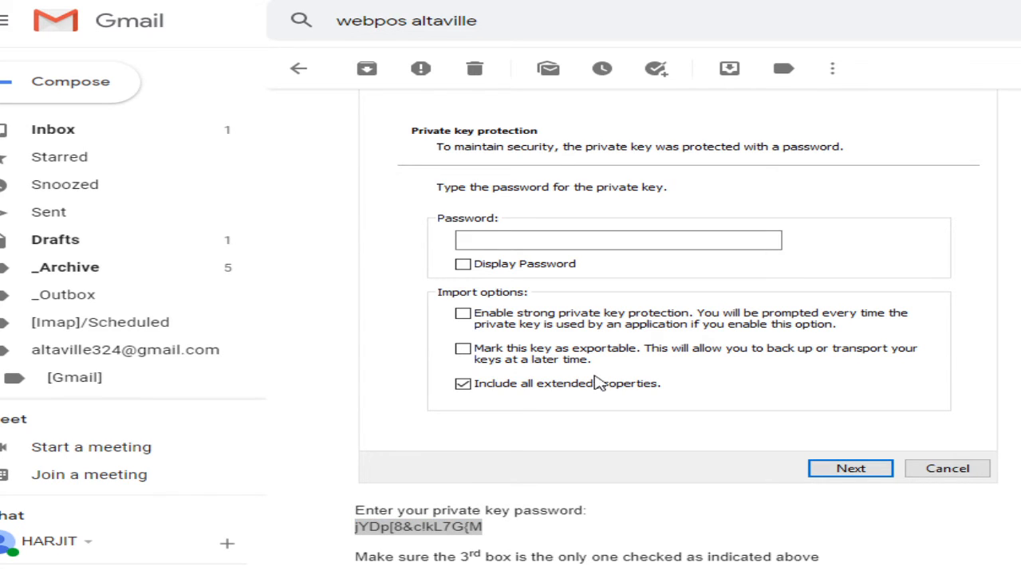
pyautogui.moveTo(913, 566)
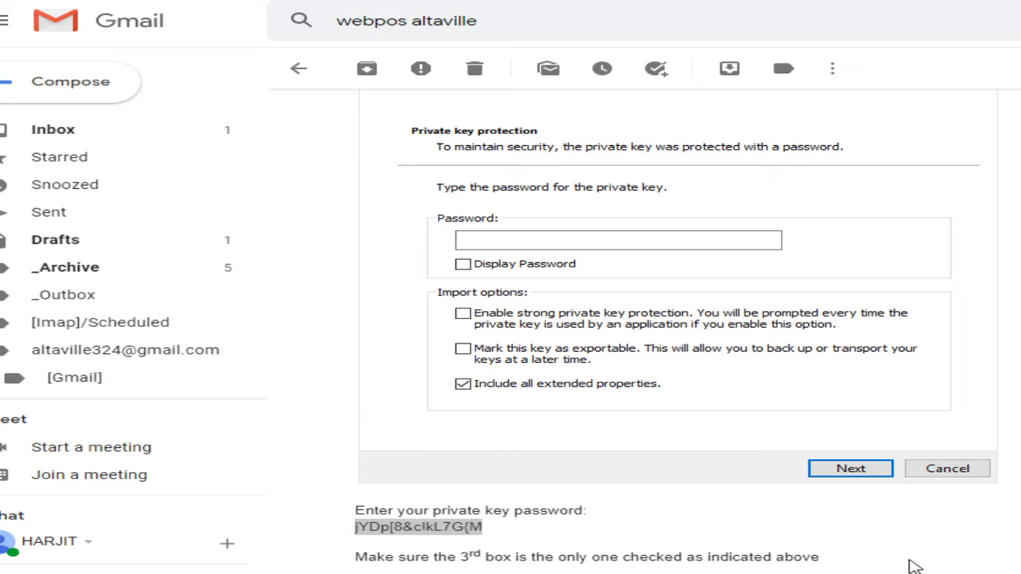
pyautogui.moveTo(833, 422)
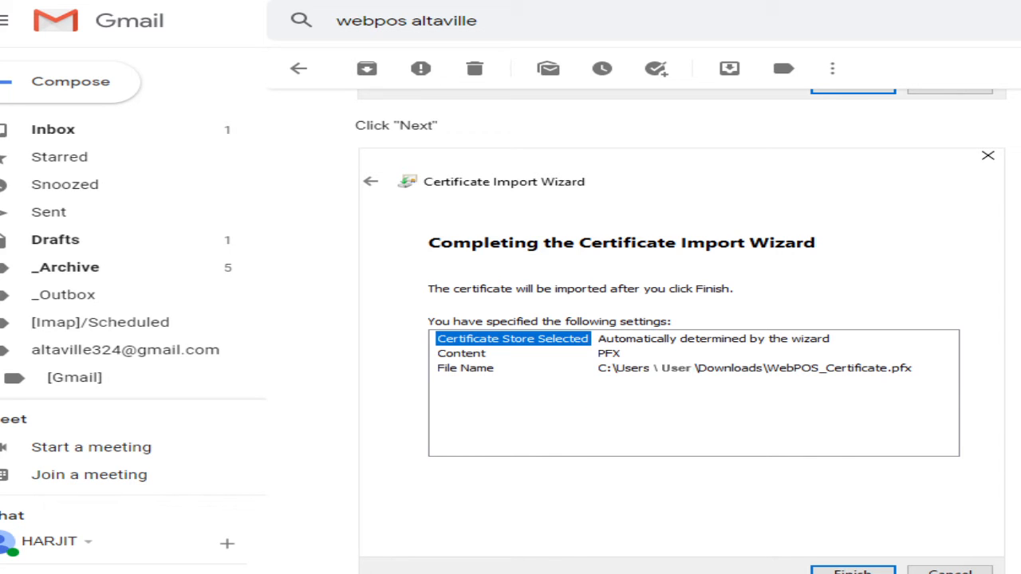
pyautogui.scroll(-3)
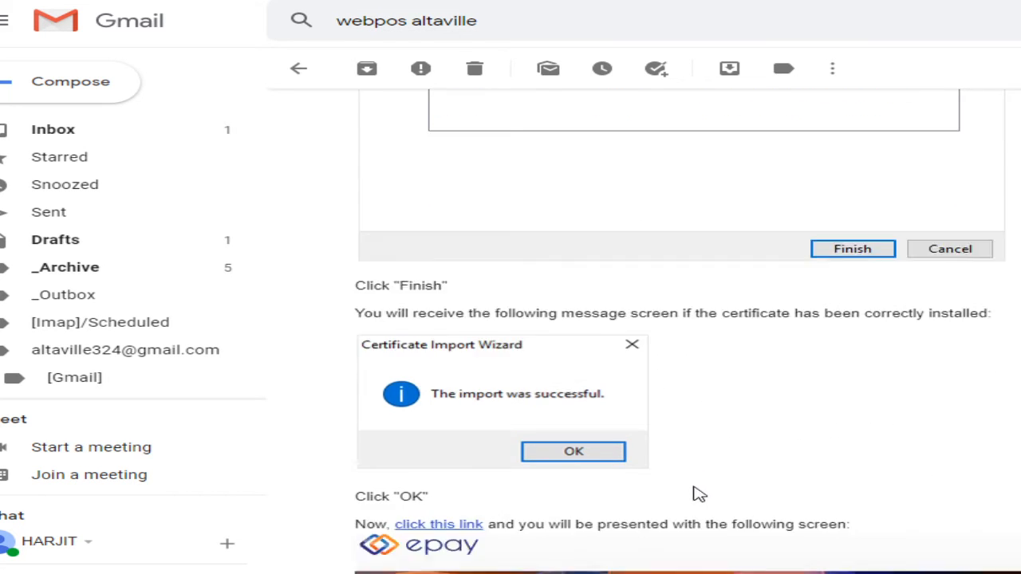
pyautogui.scroll(-3)
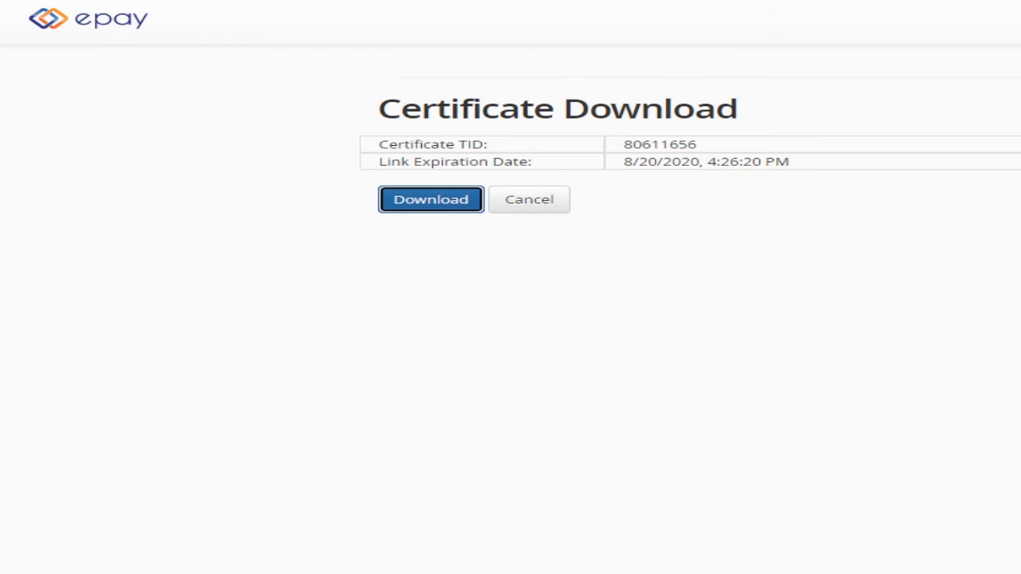
pyautogui.moveTo(803, 206)
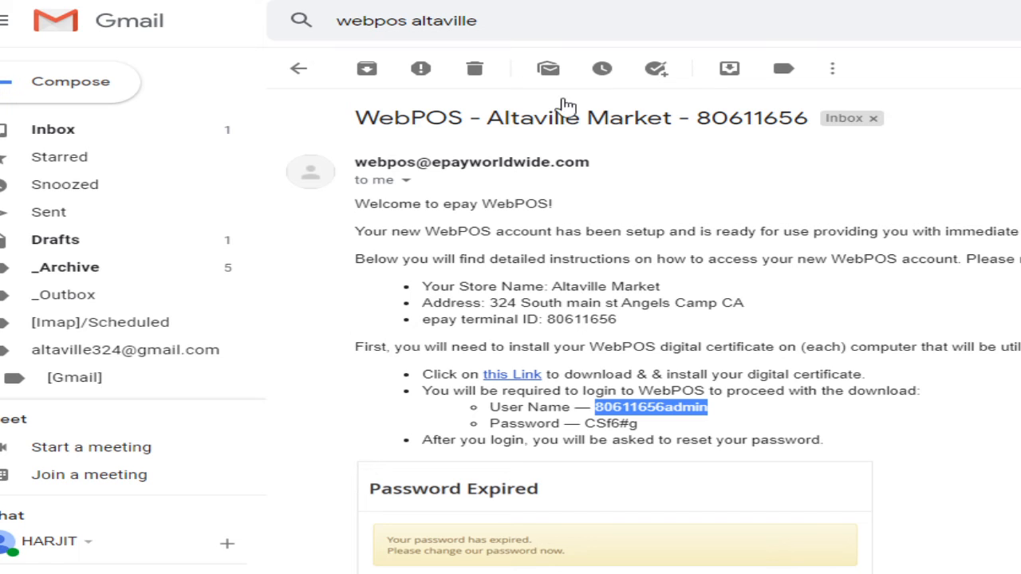
# - Sign in to WebPOS as 80611656admin with the admin password
pyautogui.click(511, 374)
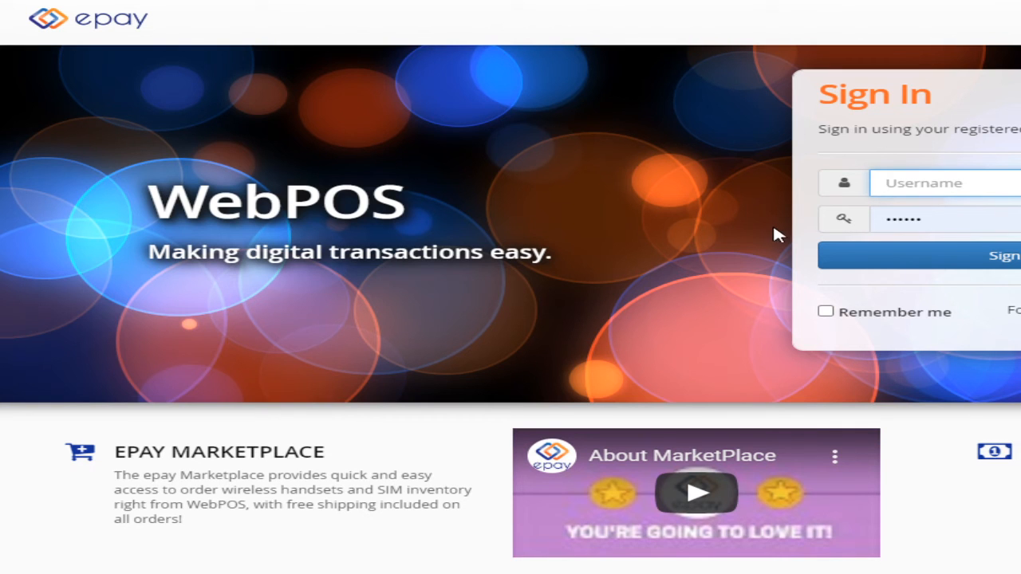
pyautogui.moveTo(794, 175)
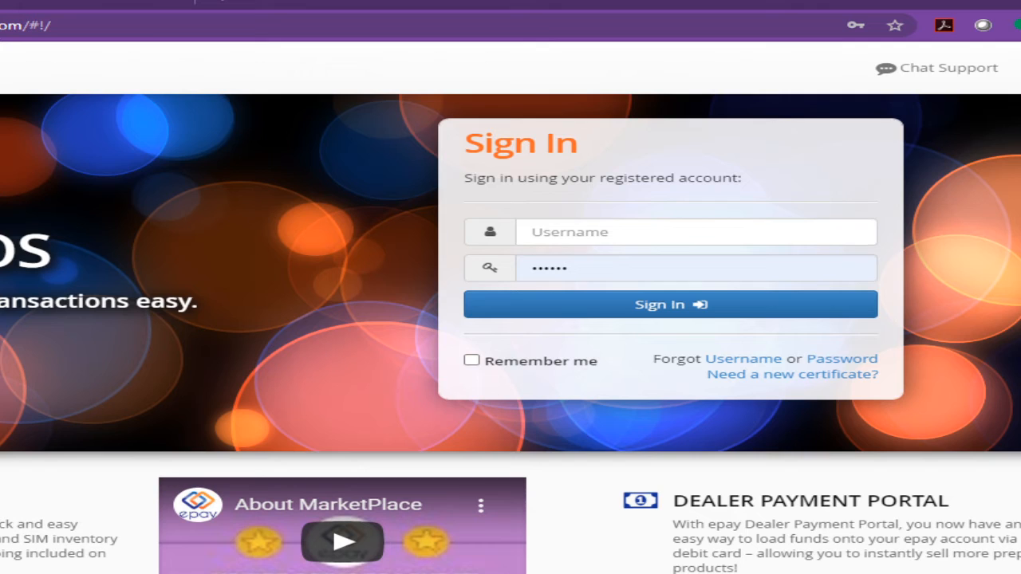
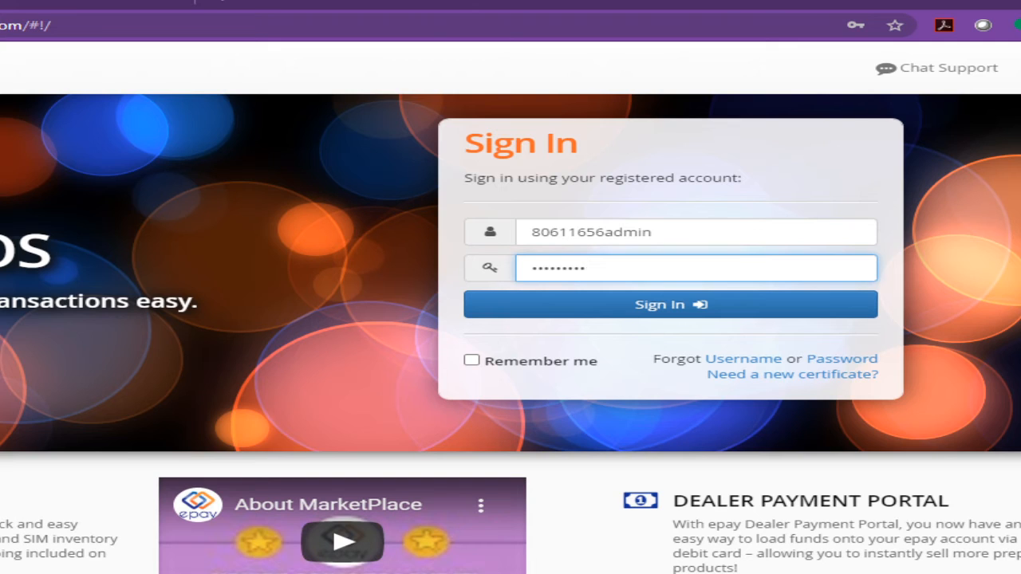
pyautogui.click(670, 303)
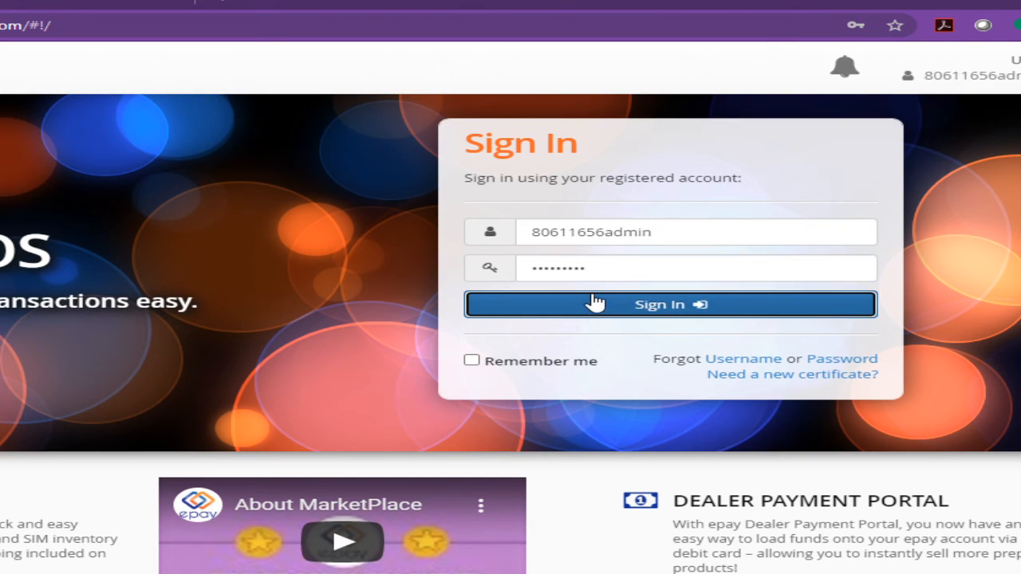
pyautogui.click(670, 305)
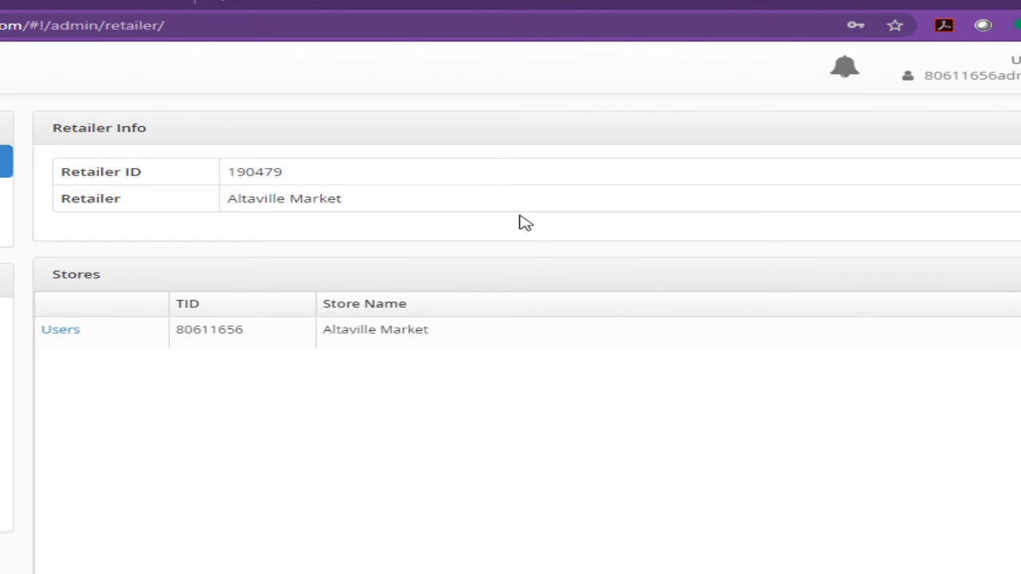
pyautogui.moveTo(277, 470)
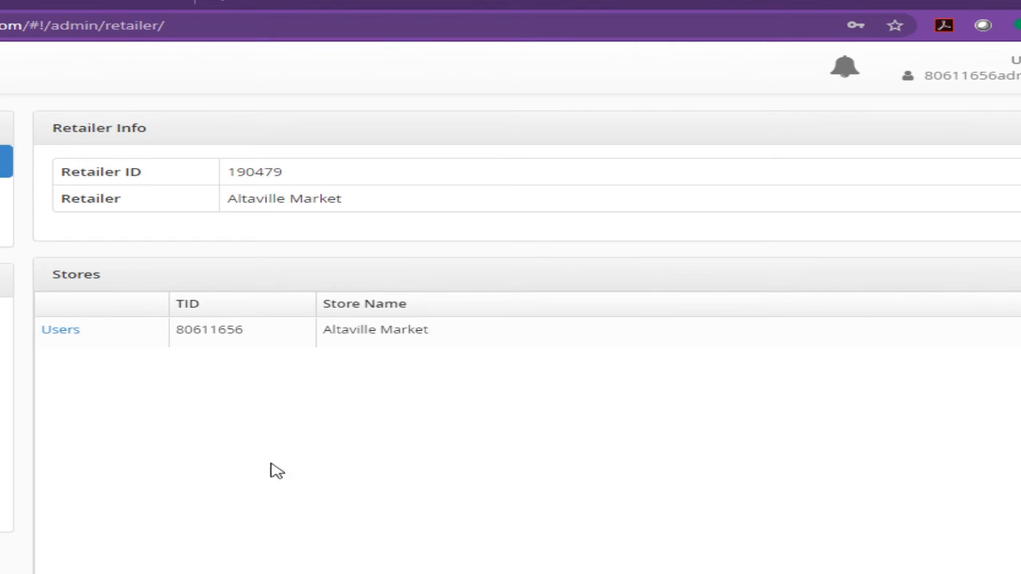
pyautogui.moveTo(182, 287)
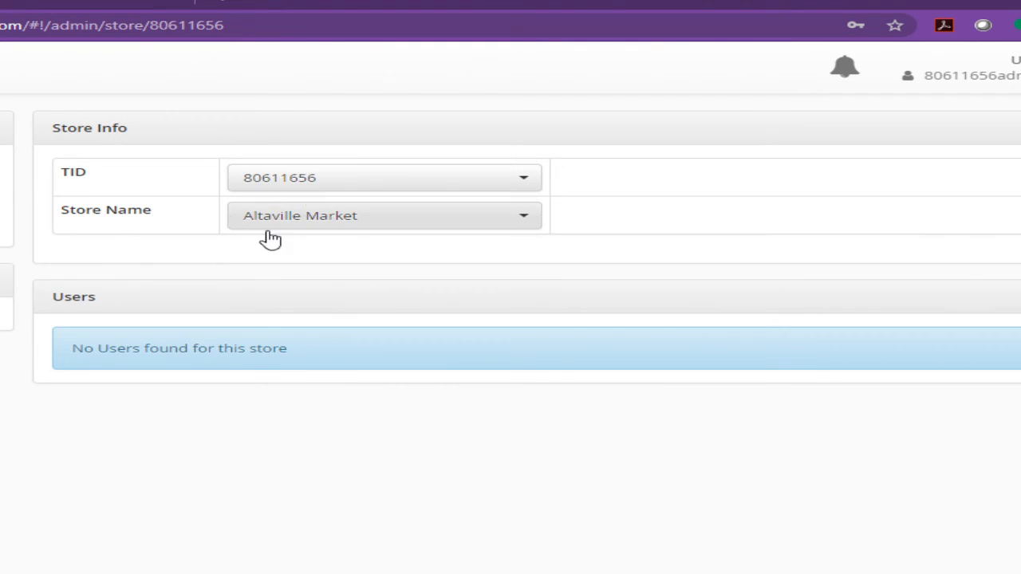
pyautogui.moveTo(676, 333)
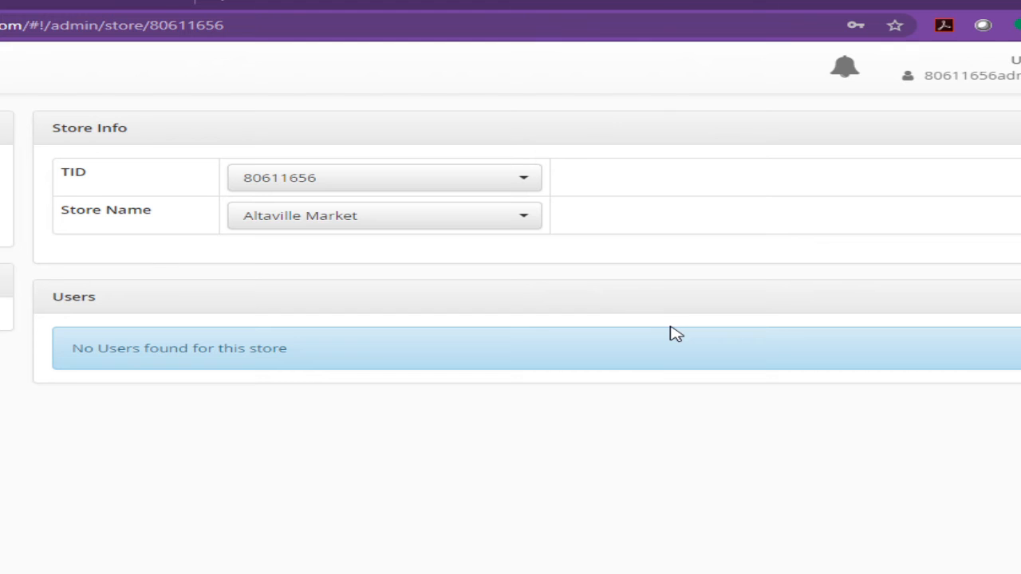
pyautogui.moveTo(677, 331)
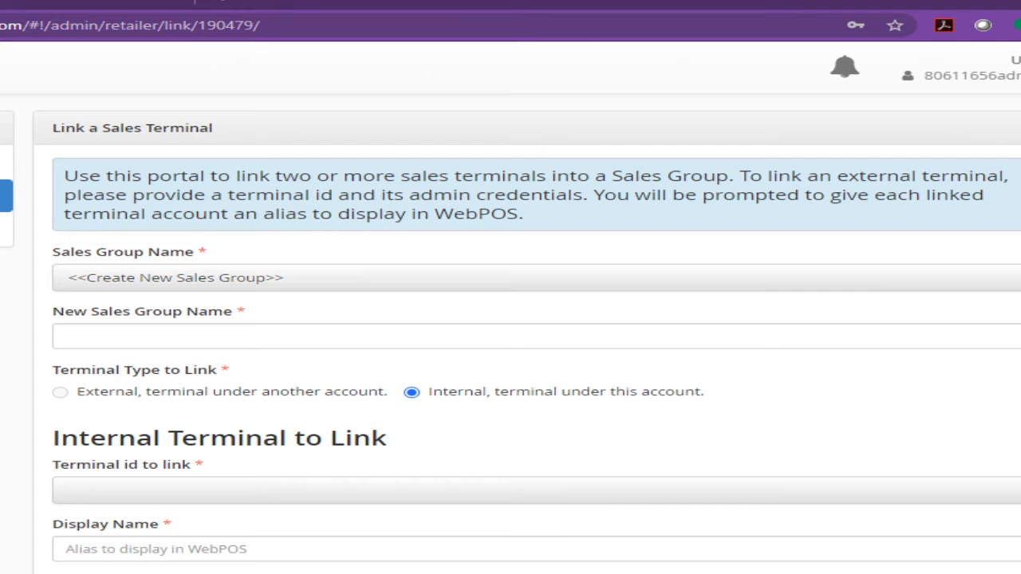
pyautogui.moveTo(365, 382)
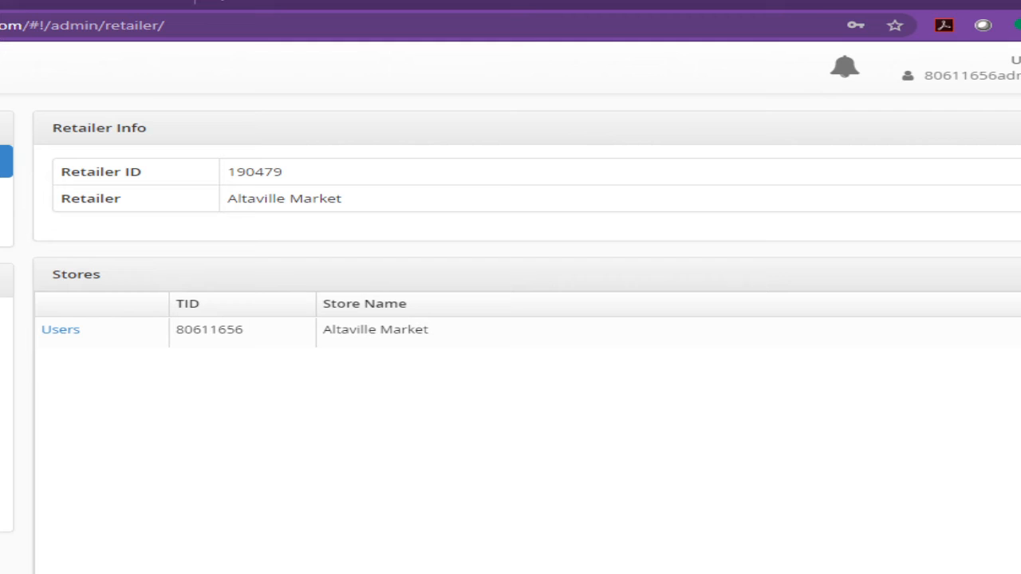
pyautogui.moveTo(162, 359)
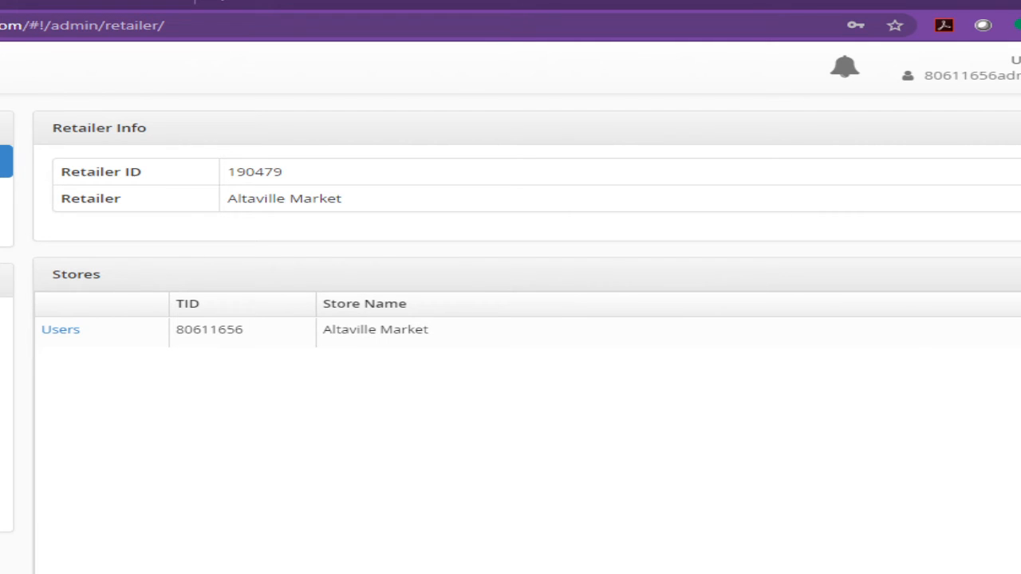
pyautogui.click(61, 329)
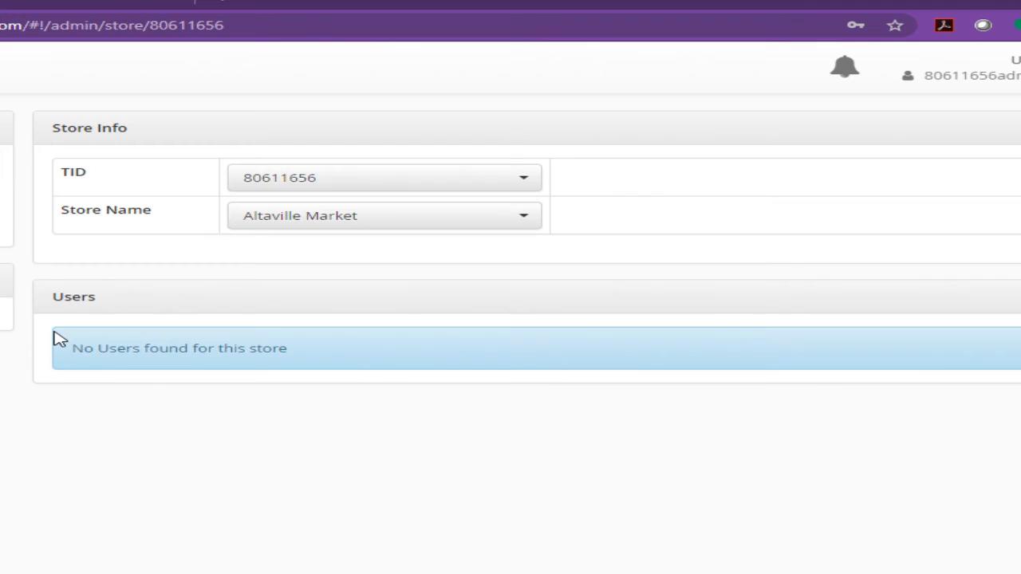
pyautogui.click(383, 177)
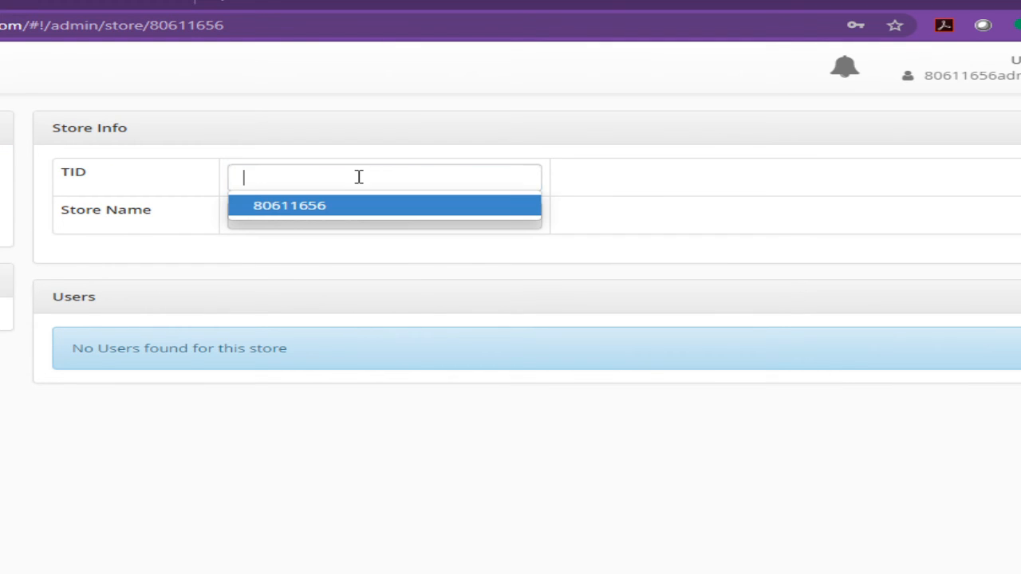
pyautogui.click(291, 204)
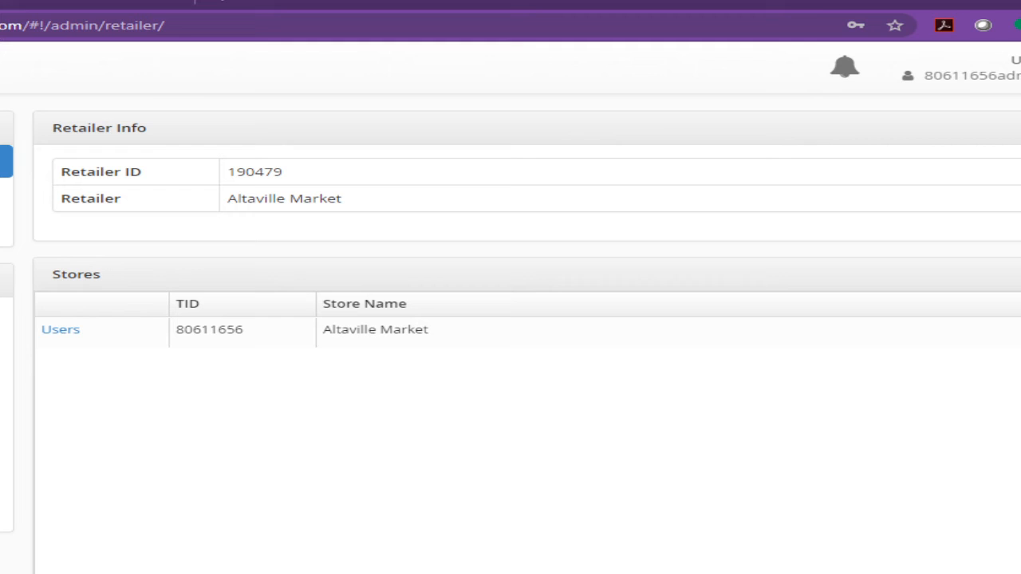
pyautogui.moveTo(118, 327)
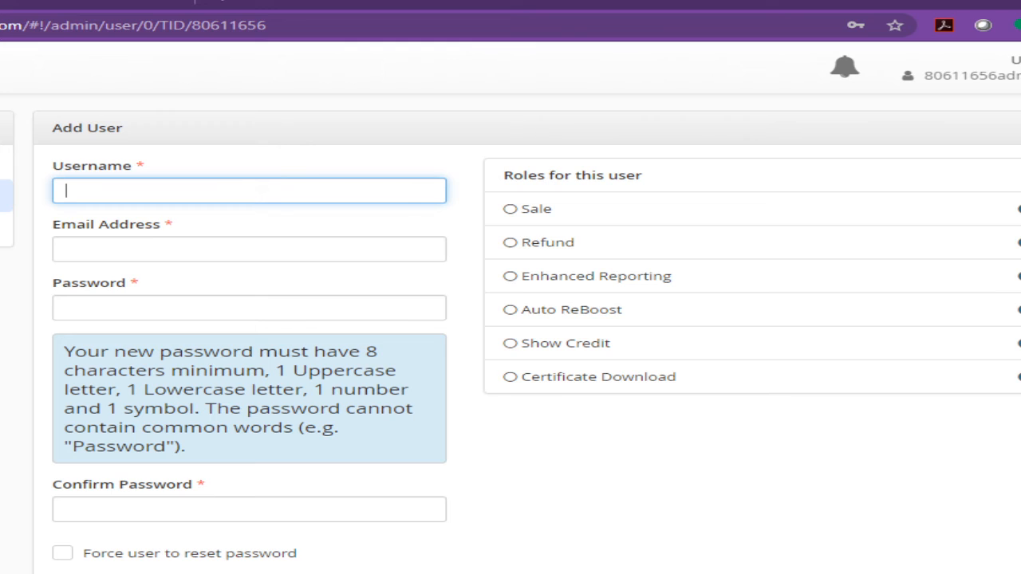
pyautogui.moveTo(517, 222)
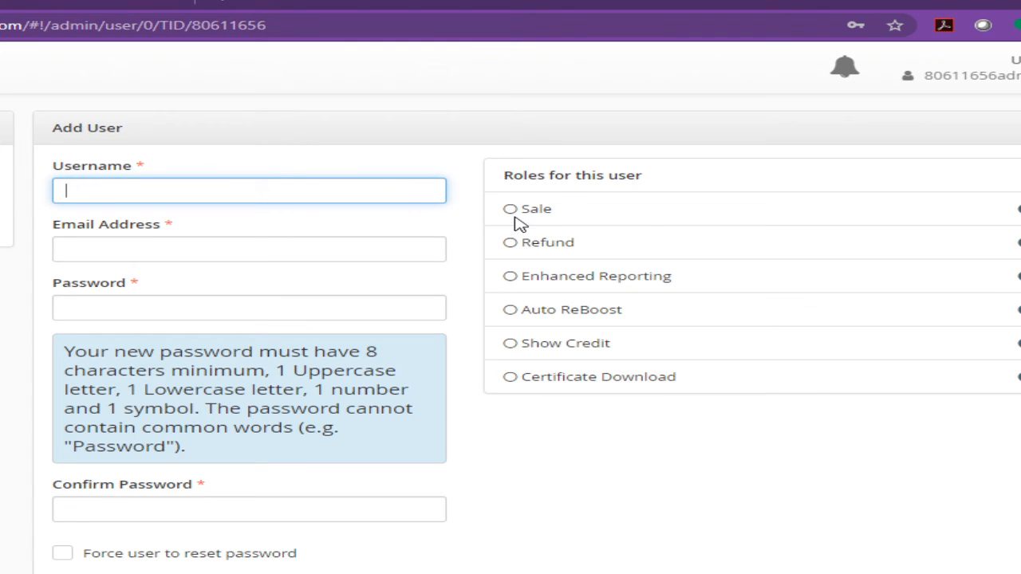
# - Grant the new user the Show Credit role
pyautogui.click(510, 242)
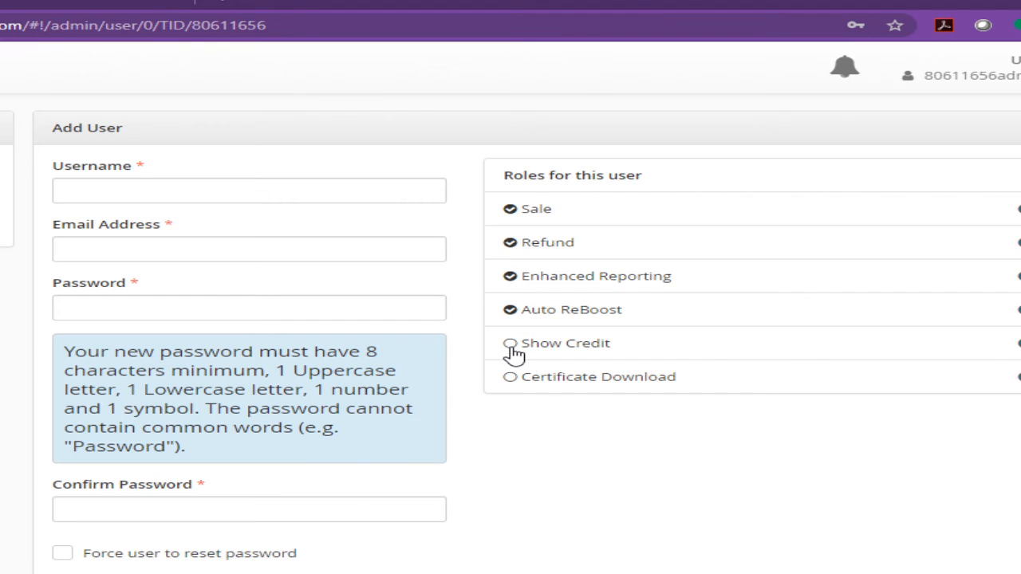
pyautogui.click(510, 343)
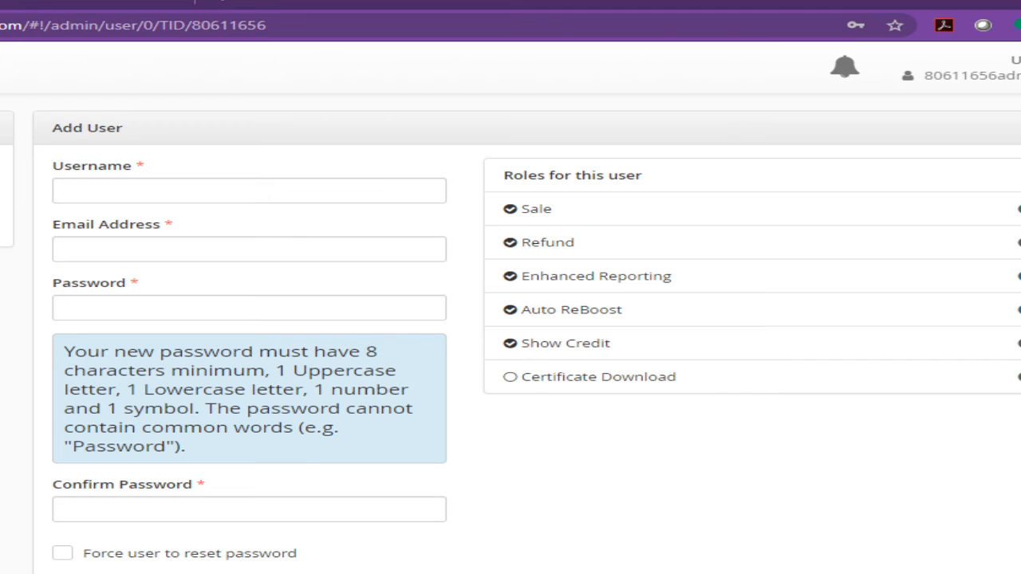
# - Fill in the new user's username, email address and password in the Add User form
pyautogui.click(249, 190)
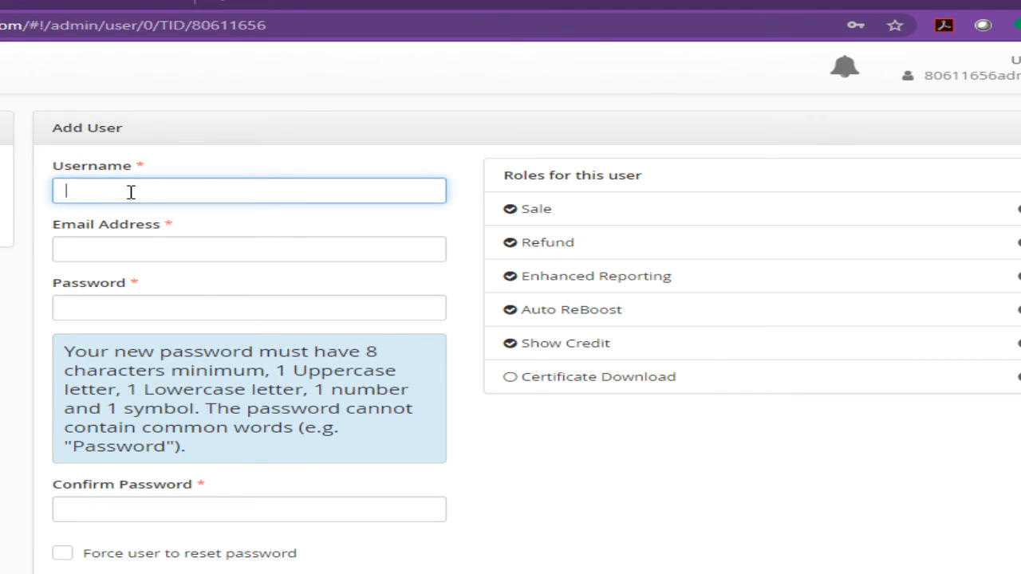
pyautogui.write('gill95222')
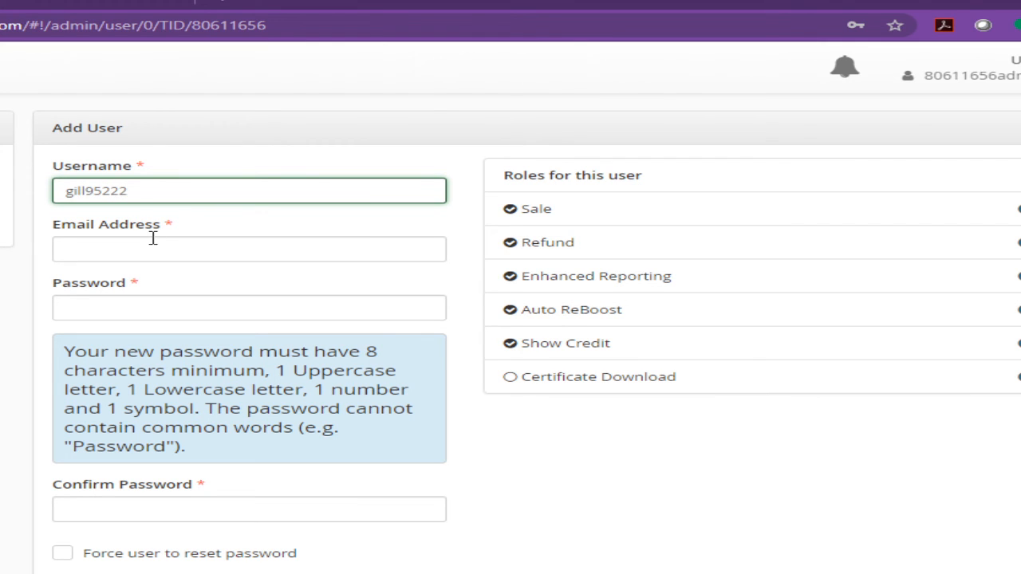
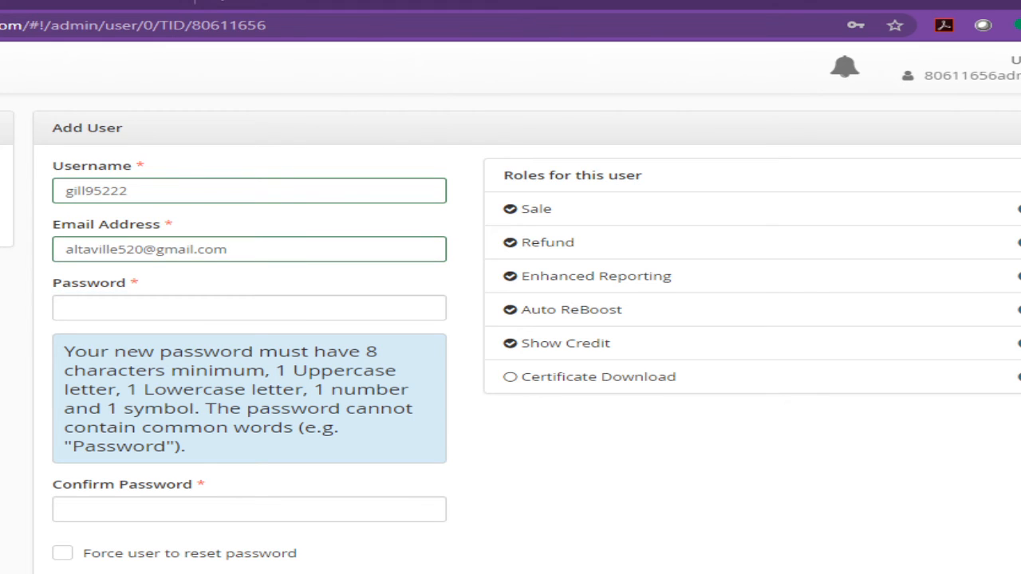
pyautogui.click(249, 308)
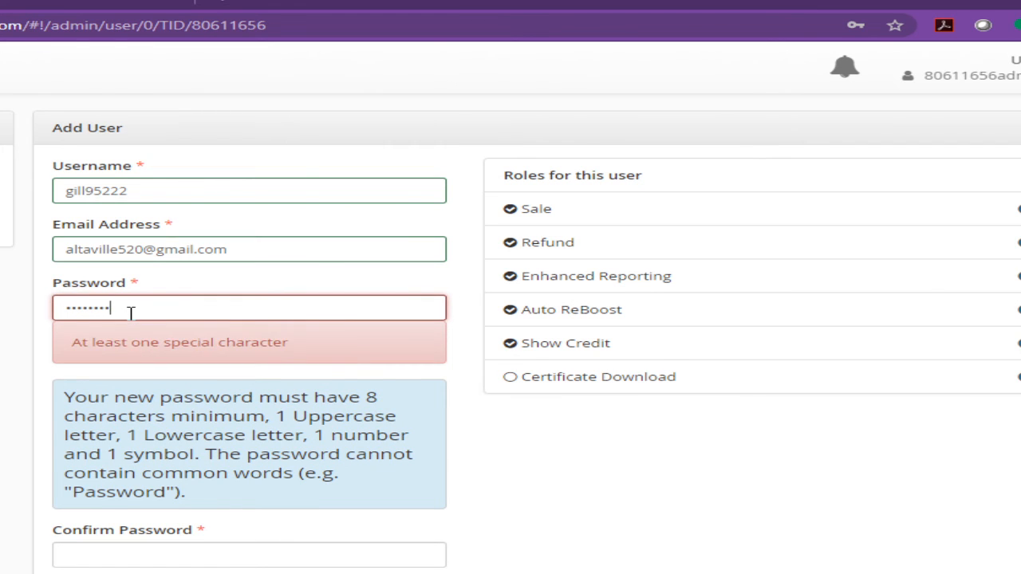
pyautogui.write('@')
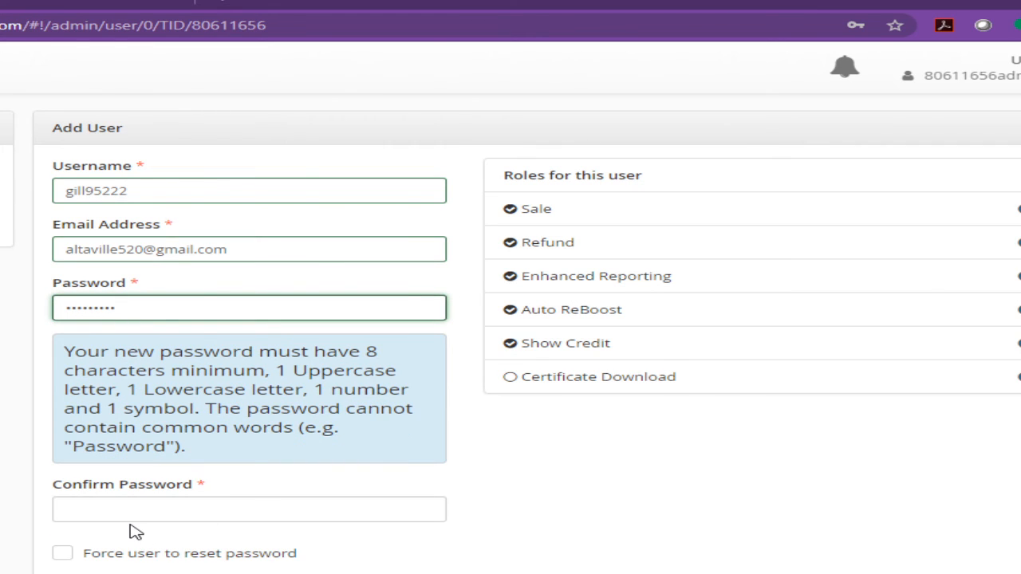
pyautogui.click(249, 509)
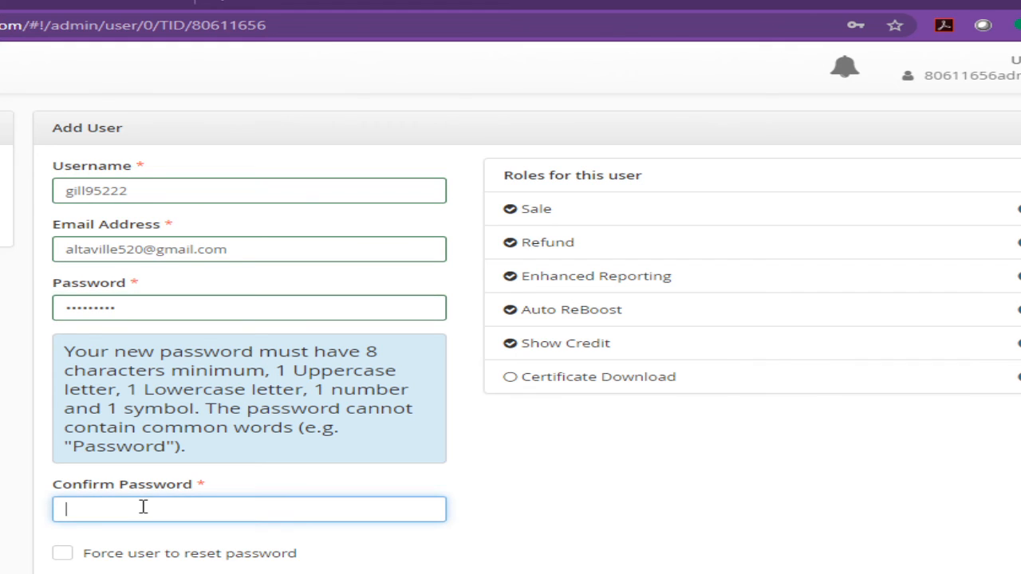
pyautogui.write('•••••')
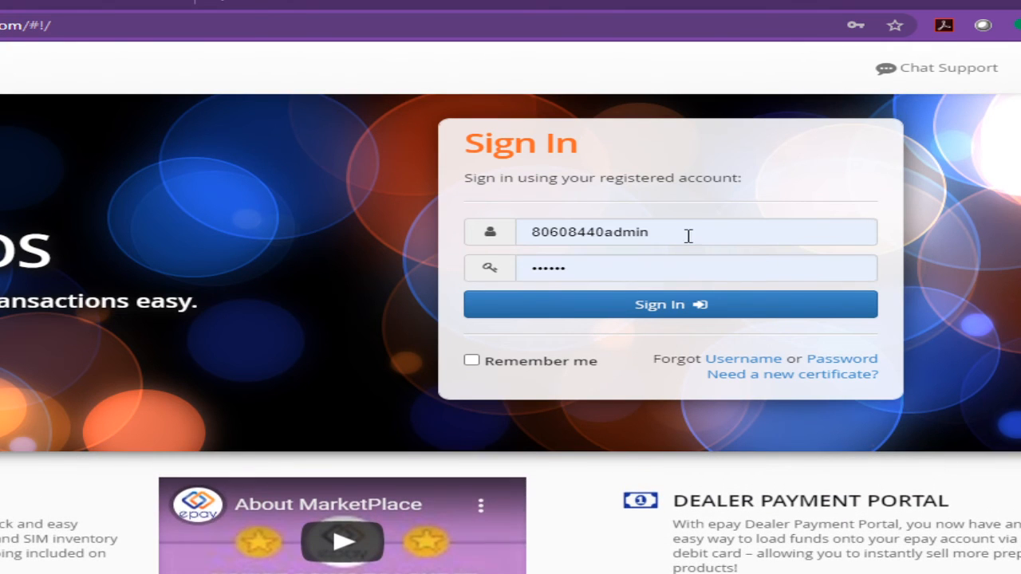
# - Attempt to sign in as the new user GILL9 with the password, hitting an invalid-credentials error
pyautogui.click(696, 233)
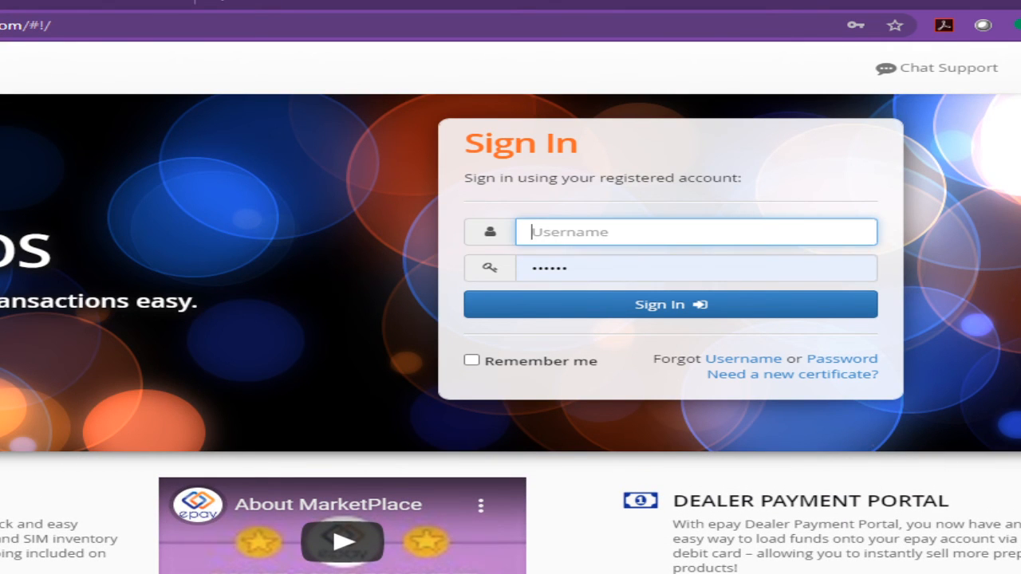
pyautogui.write('GILL95222')
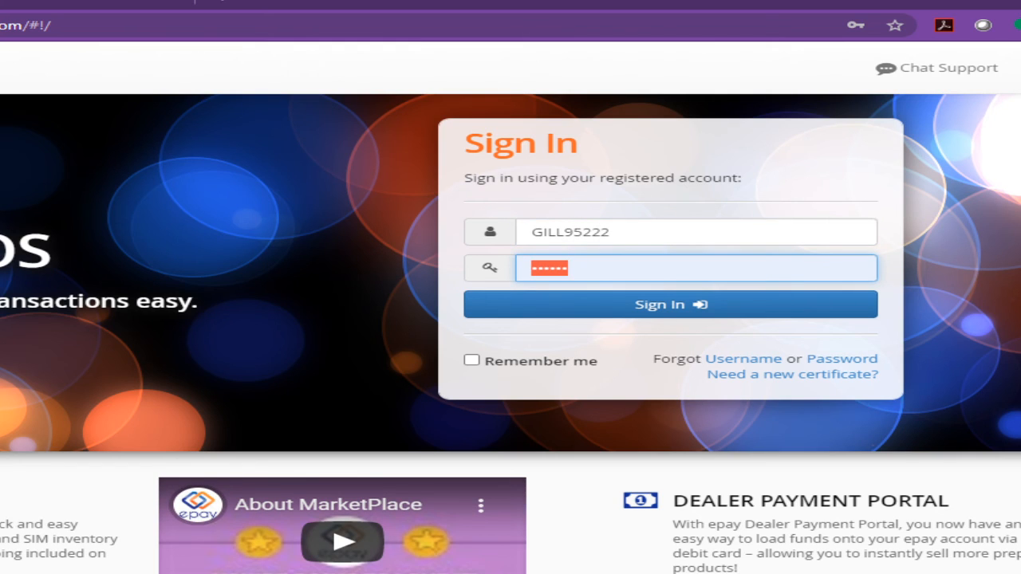
pyautogui.click(694, 268)
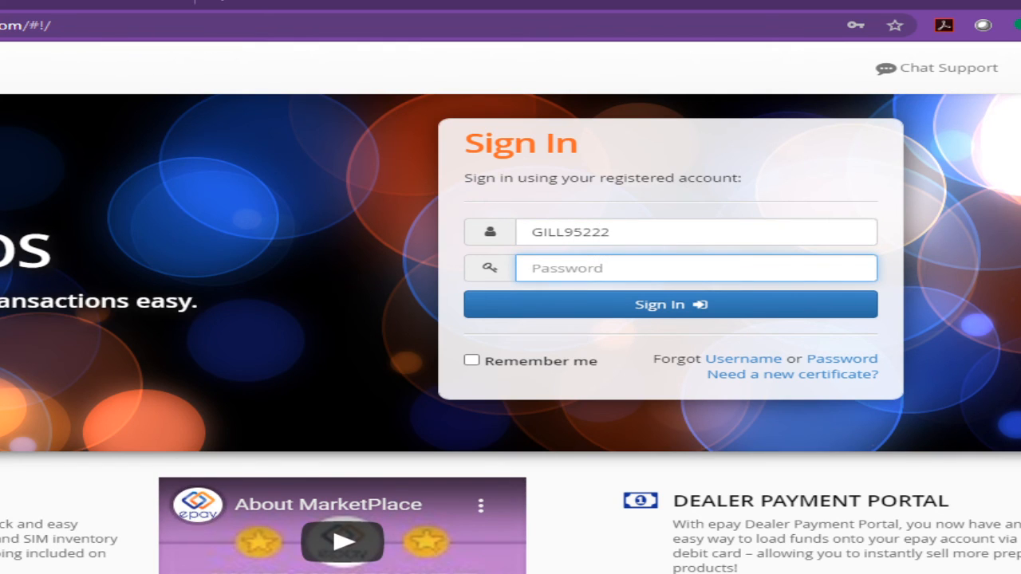
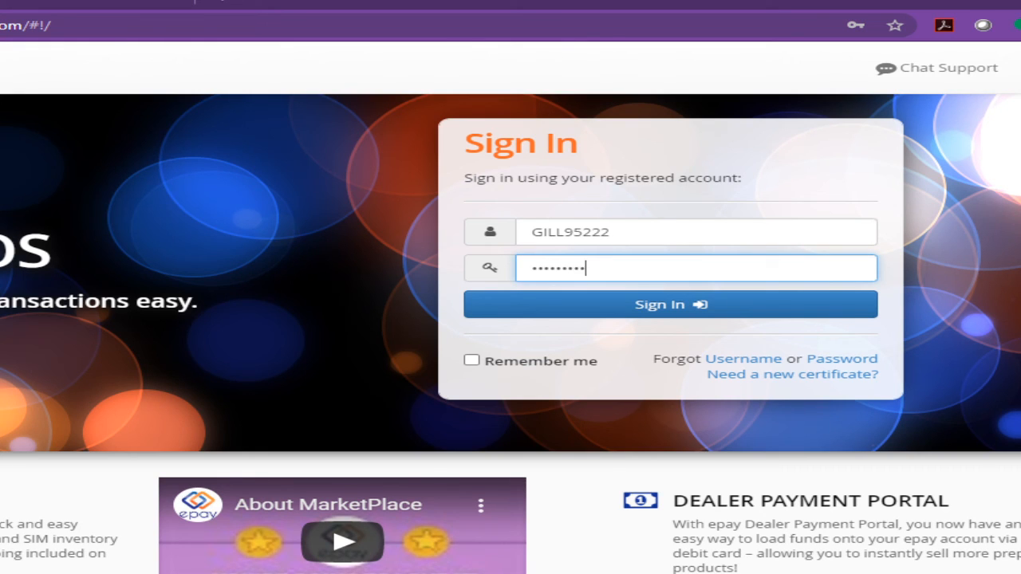
pyautogui.click(670, 303)
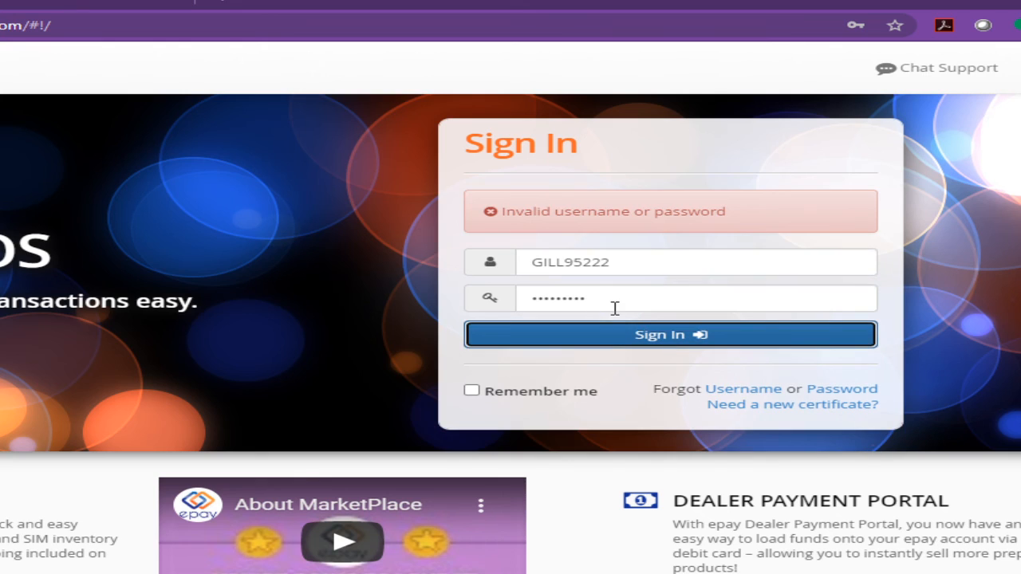
pyautogui.moveTo(673, 268)
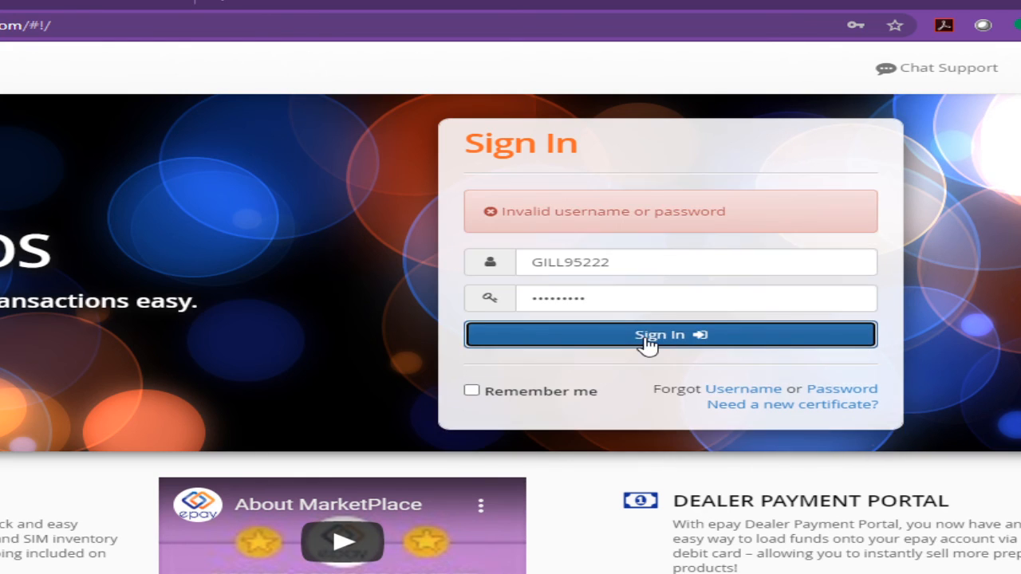
# - Retry with corrected username gill95 and password, signing in to the products page
pyautogui.click(694, 299)
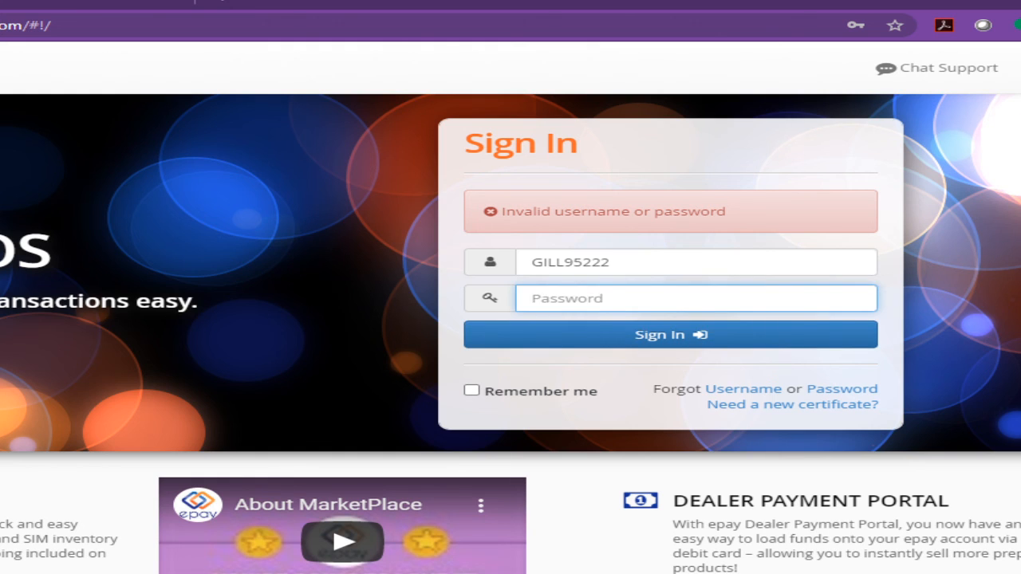
pyautogui.press('f12')
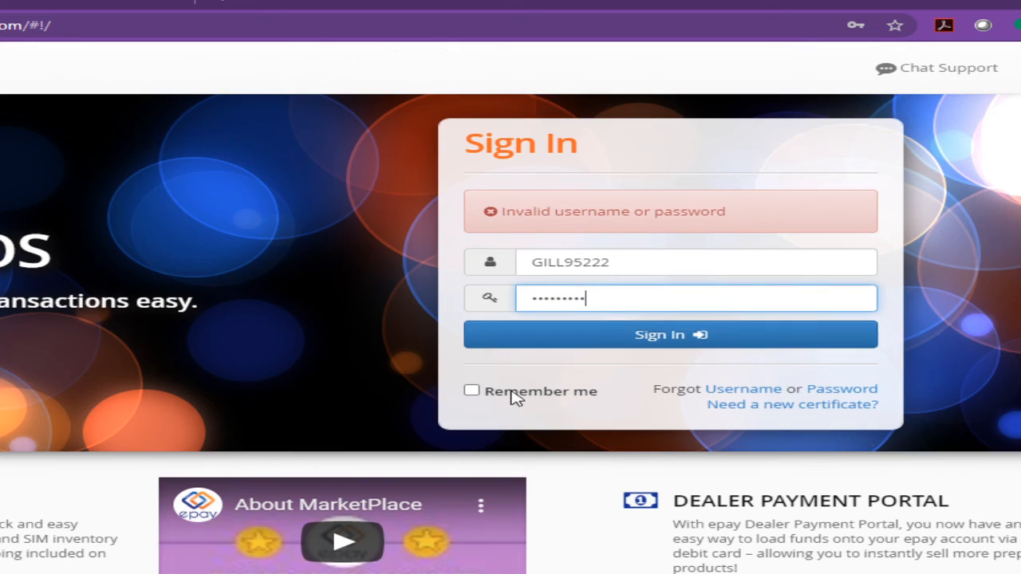
pyautogui.click(670, 335)
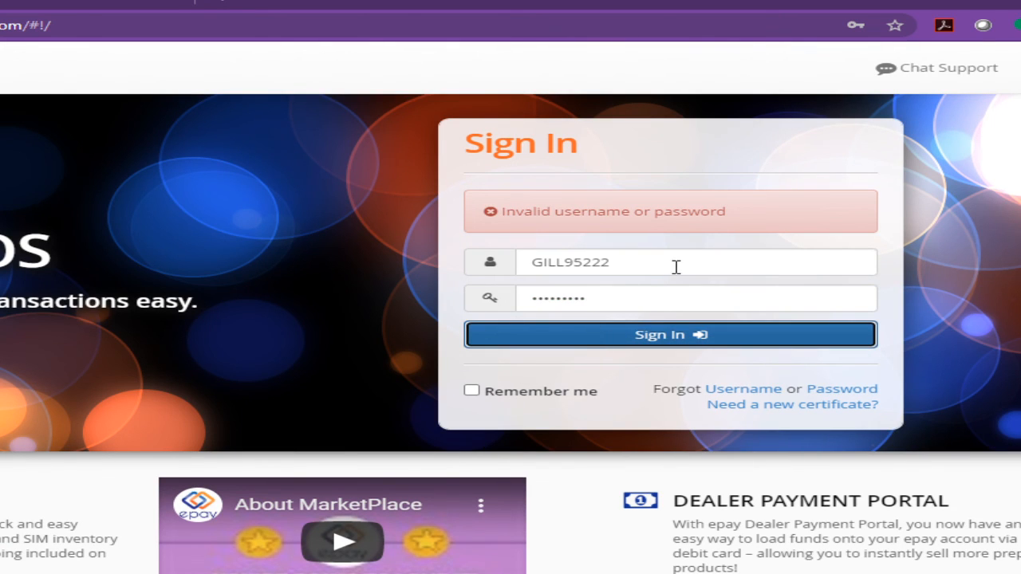
pyautogui.write('g')
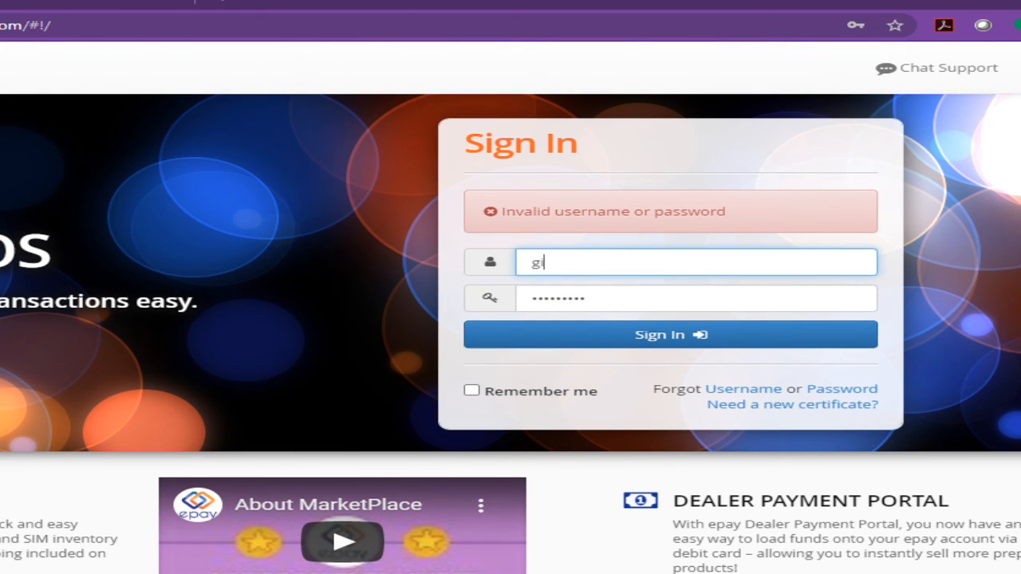
pyautogui.write('ill95222')
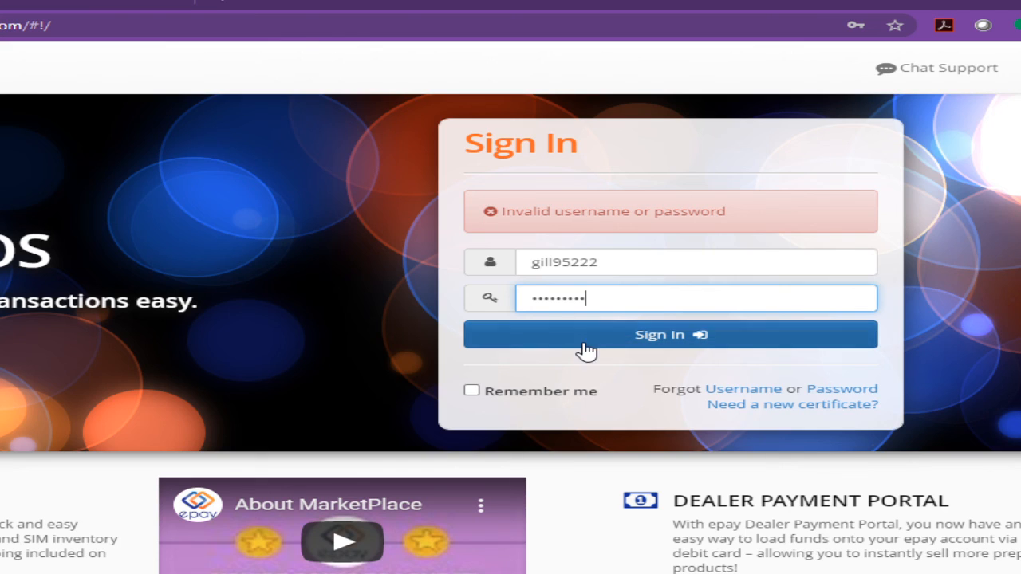
pyautogui.click(670, 335)
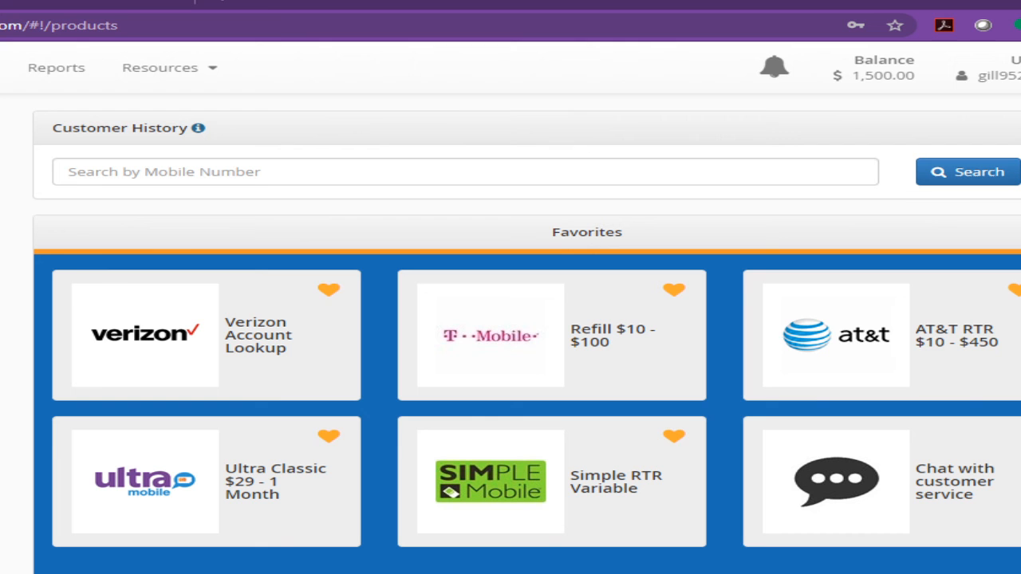
pyautogui.moveTo(523, 275)
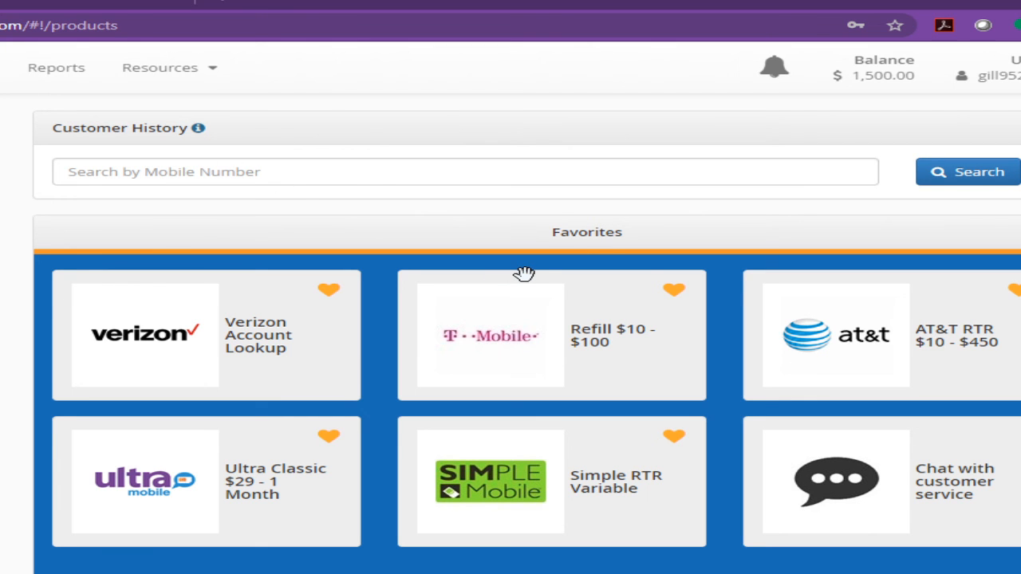
# - Filter the sales products to Activations, briefly trying RTR before returning to Activations
pyautogui.scroll(-3)
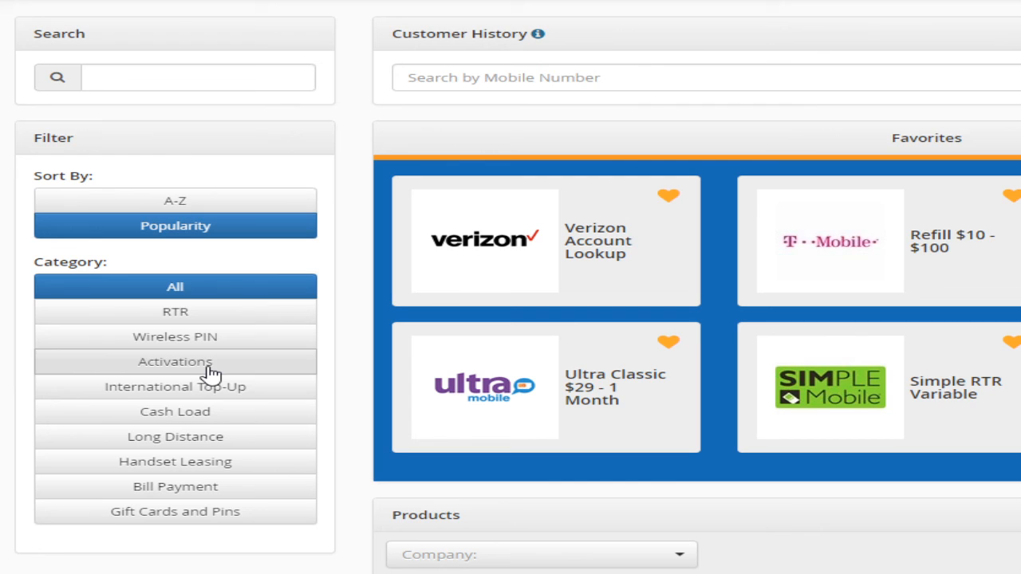
pyautogui.click(176, 361)
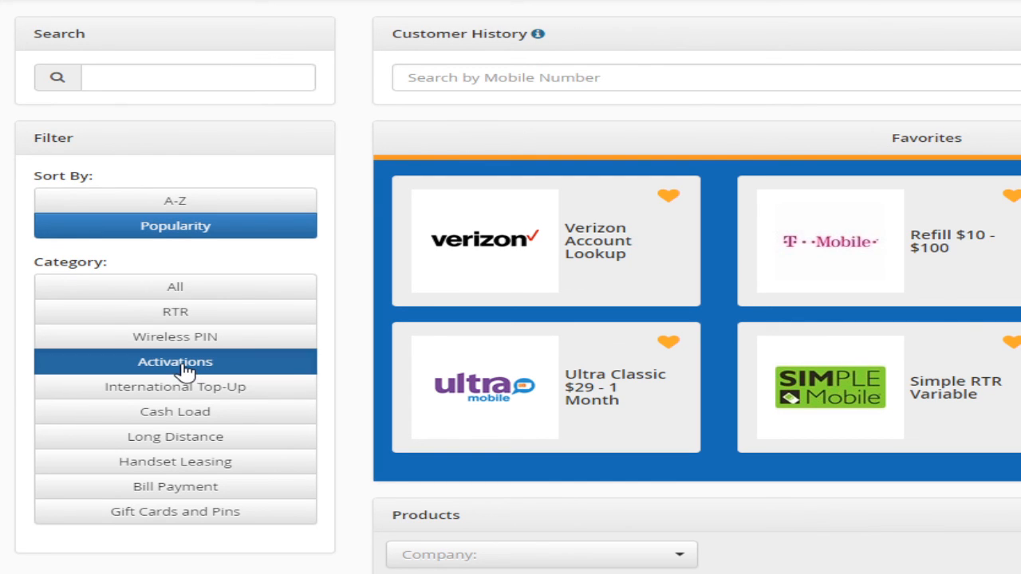
pyautogui.scroll(-3)
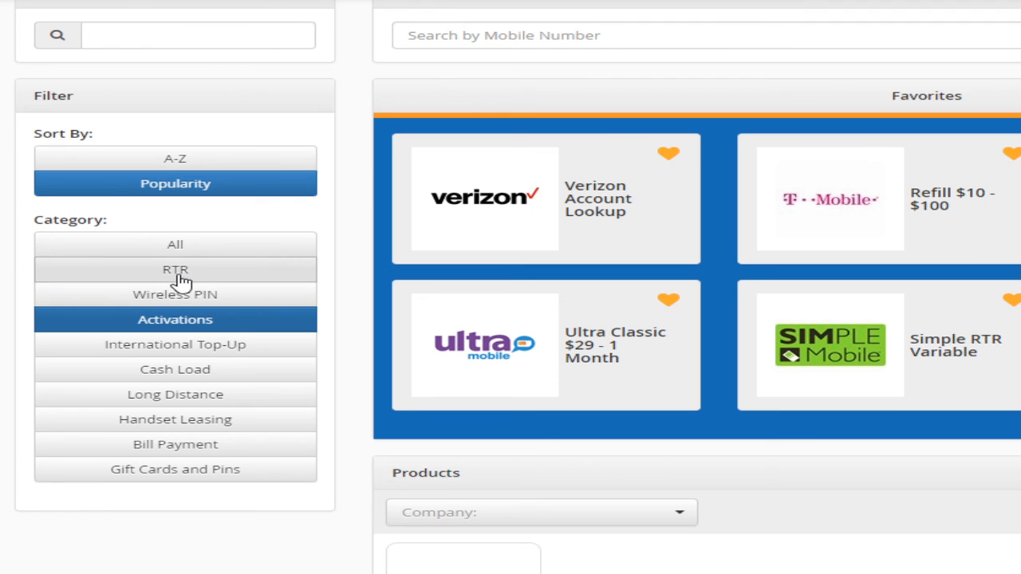
pyautogui.click(175, 268)
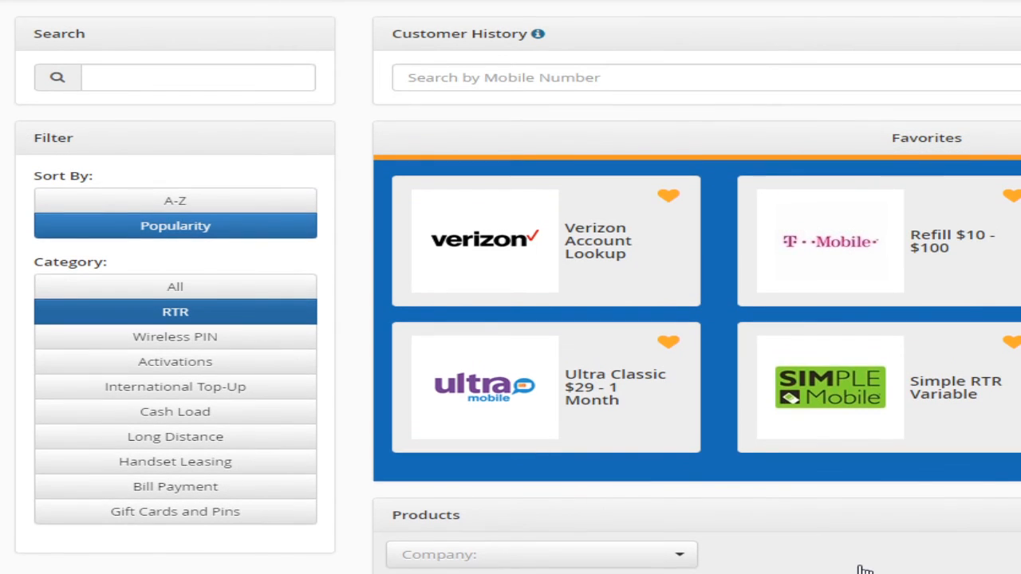
pyautogui.click(175, 360)
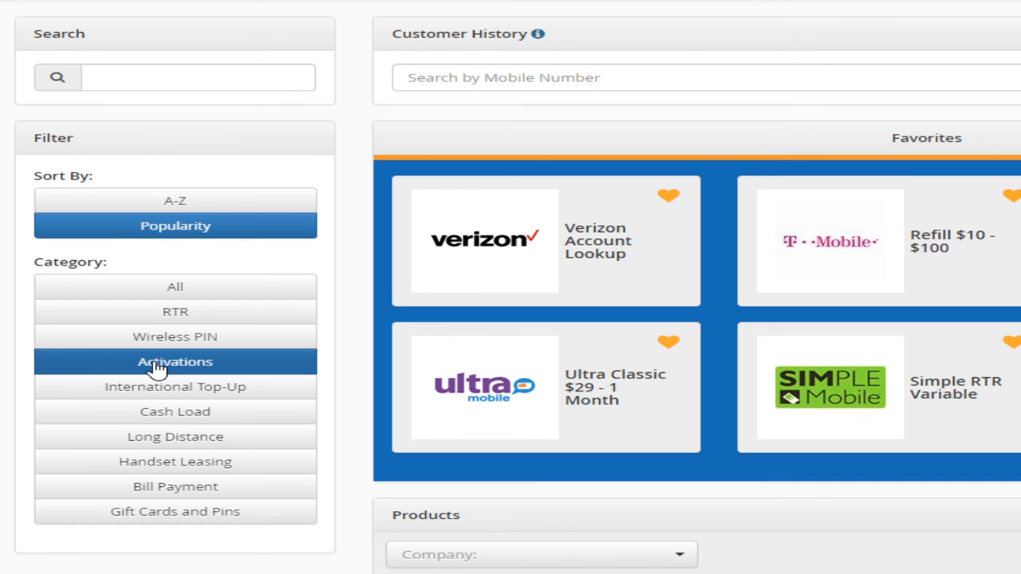
# - Expand the Company dropdown to list carriers such as Dish Network
pyautogui.scroll(-3)
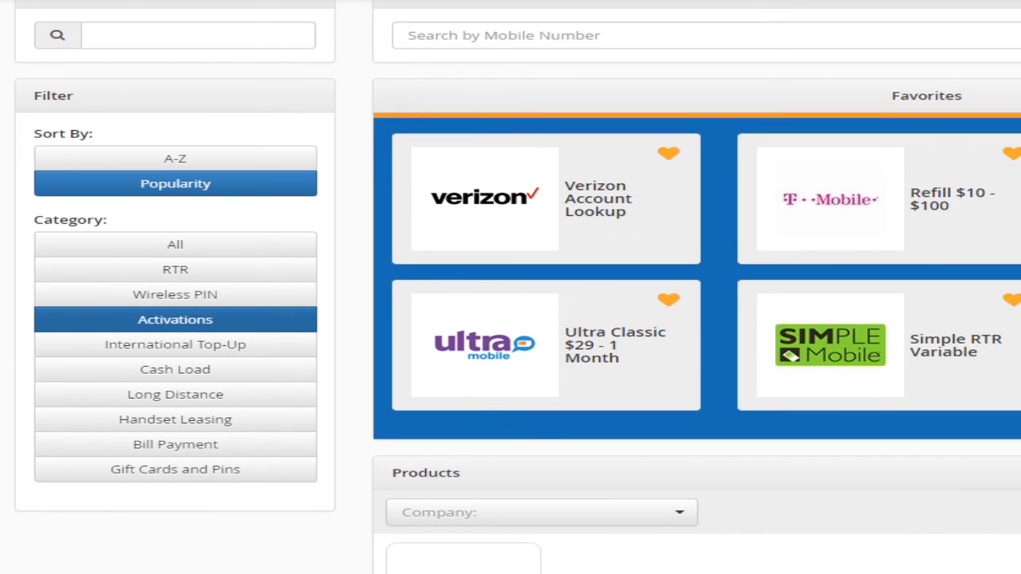
pyautogui.click(541, 512)
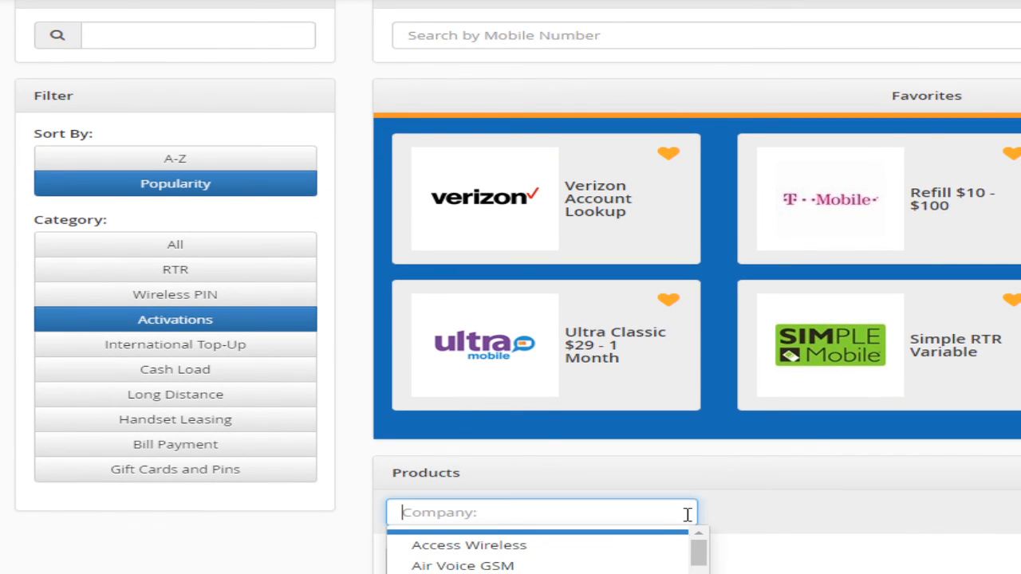
pyautogui.scroll(-3)
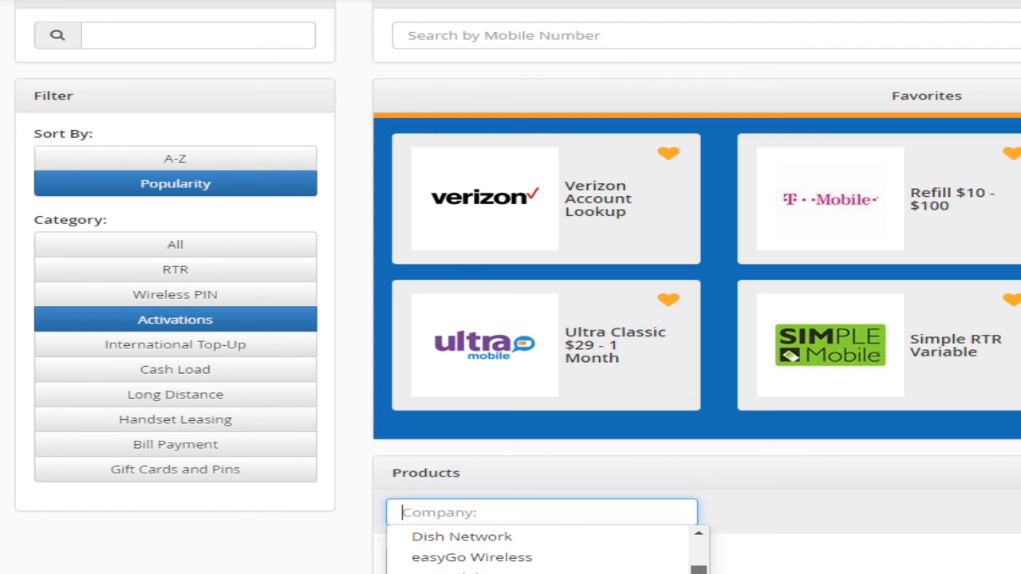